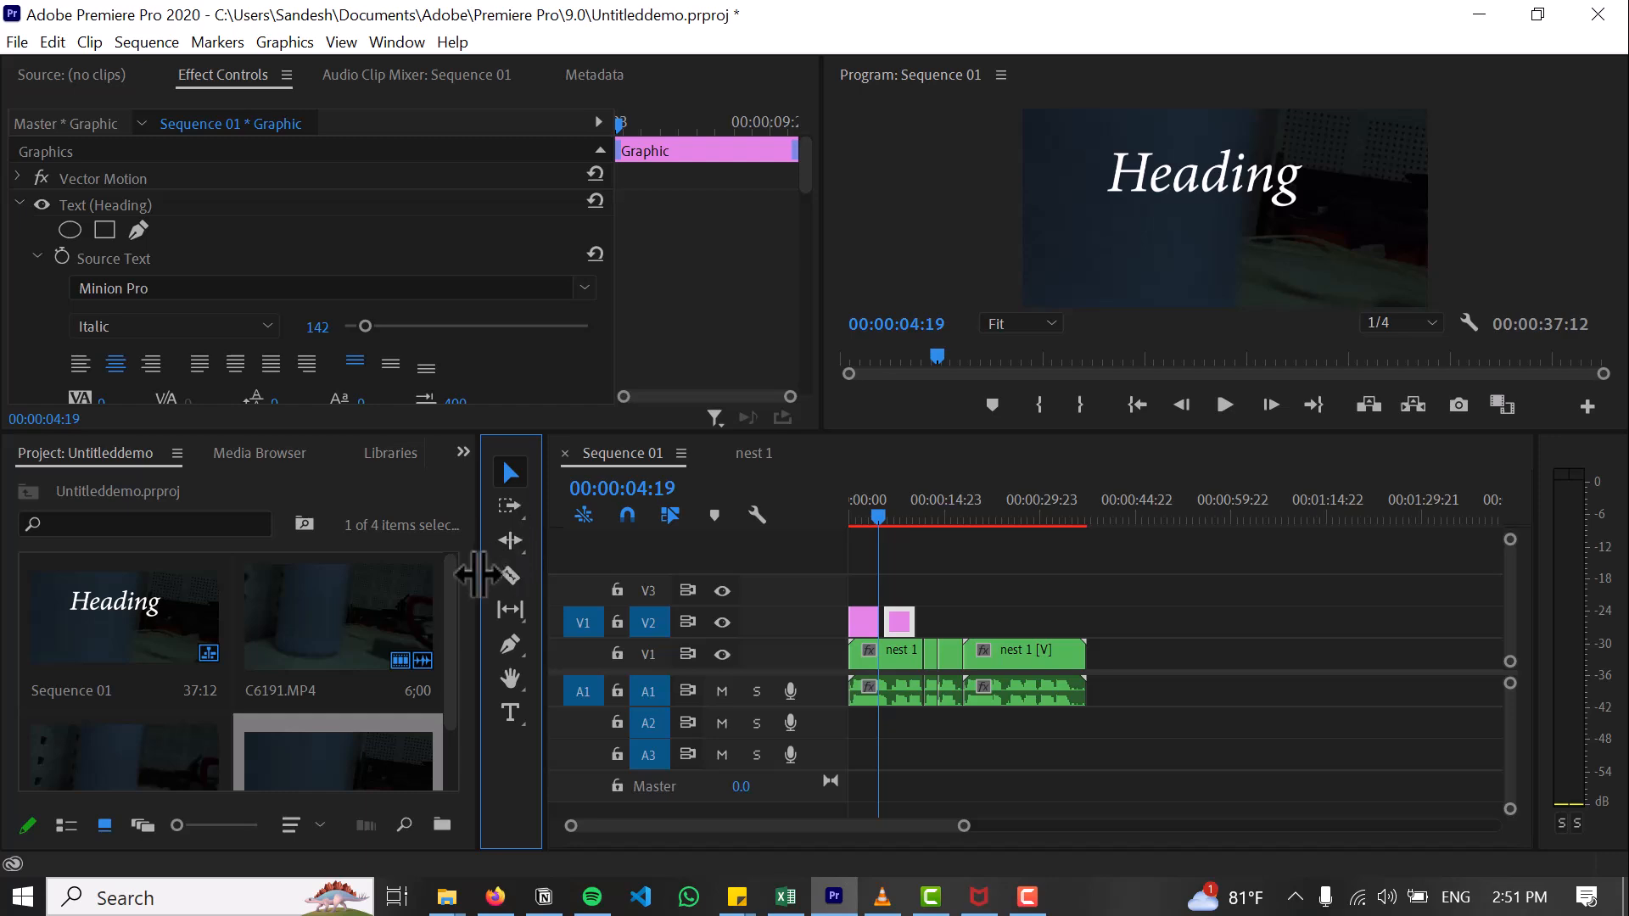
mouse_move(268, 246)
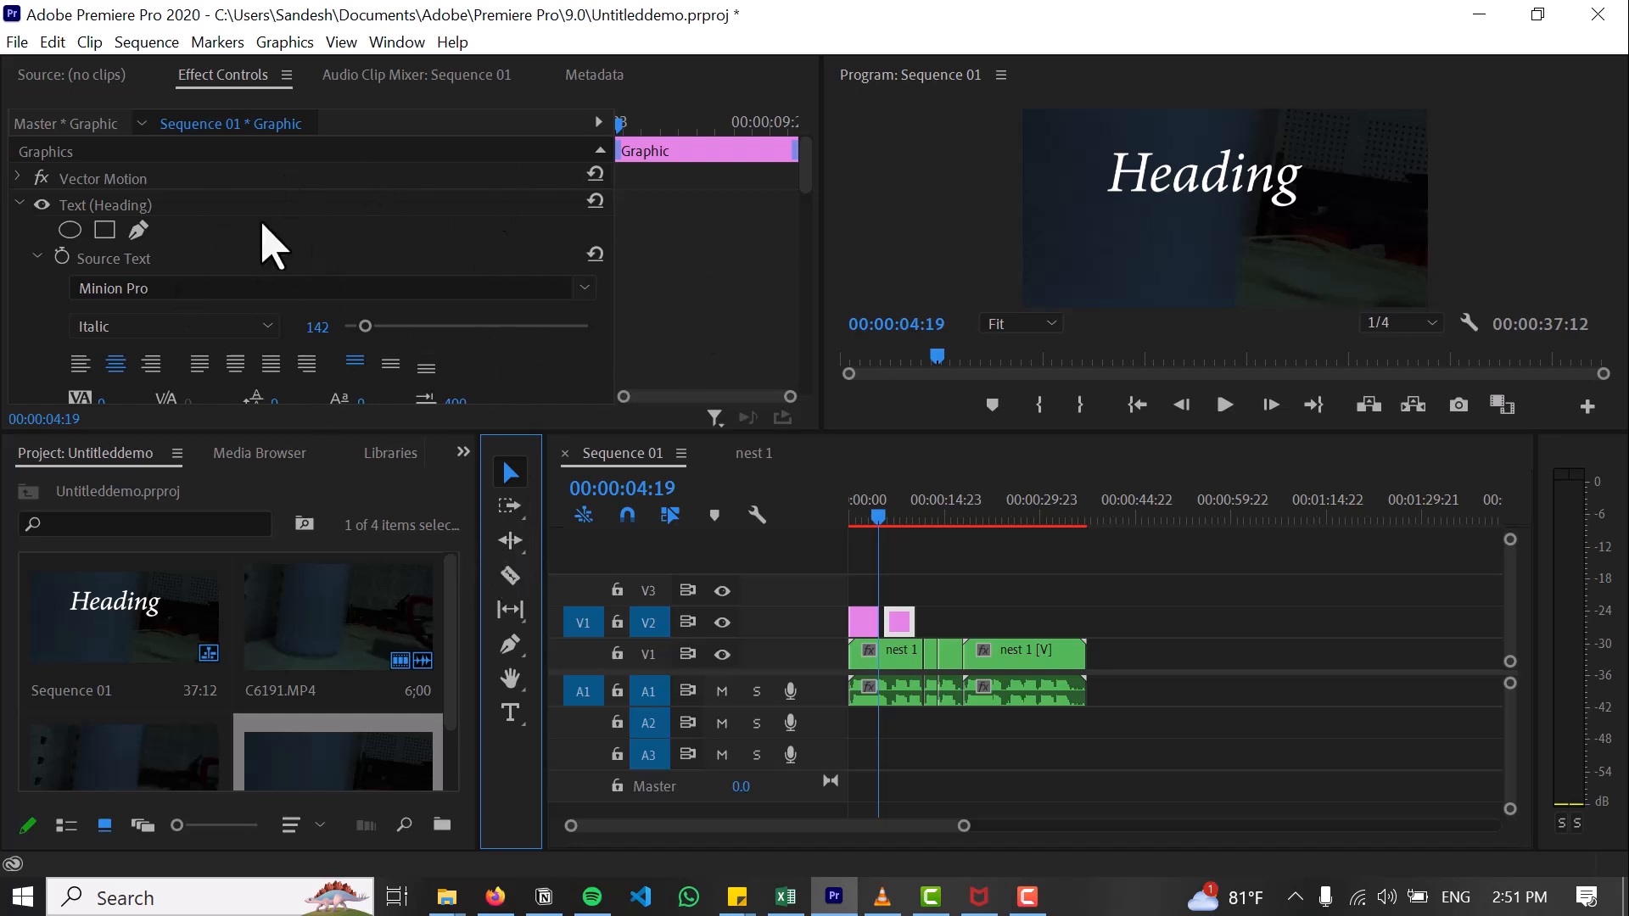
mouse_move(179, 238)
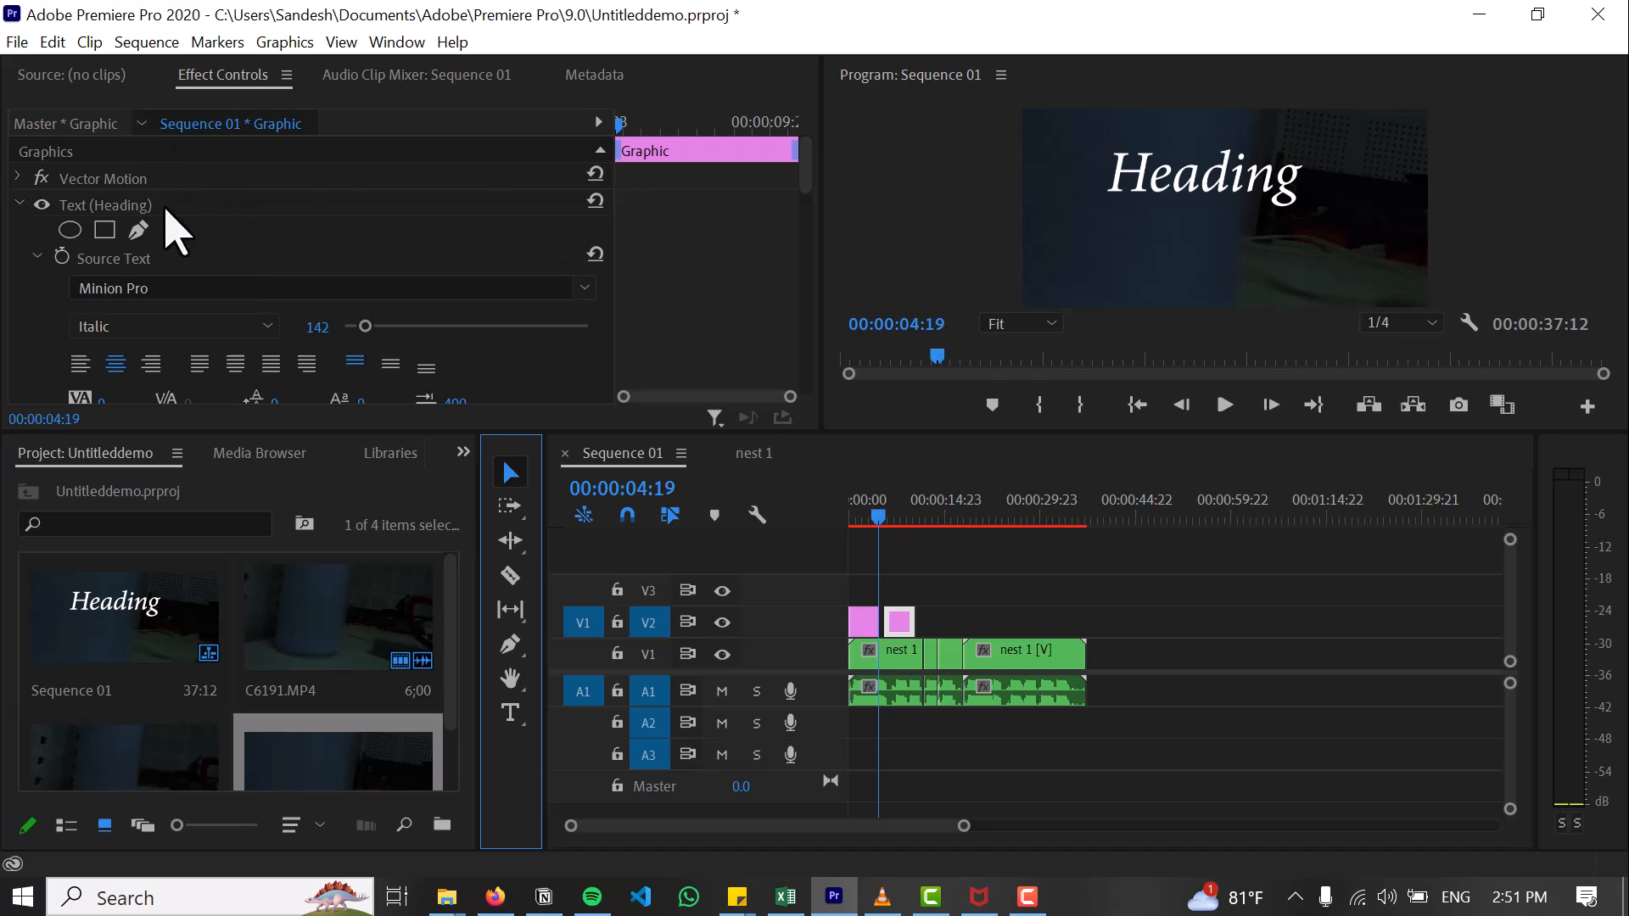
Step: Collapse the Heading text properties and park the playhead at 00:00:04:00
left_click(18, 203)
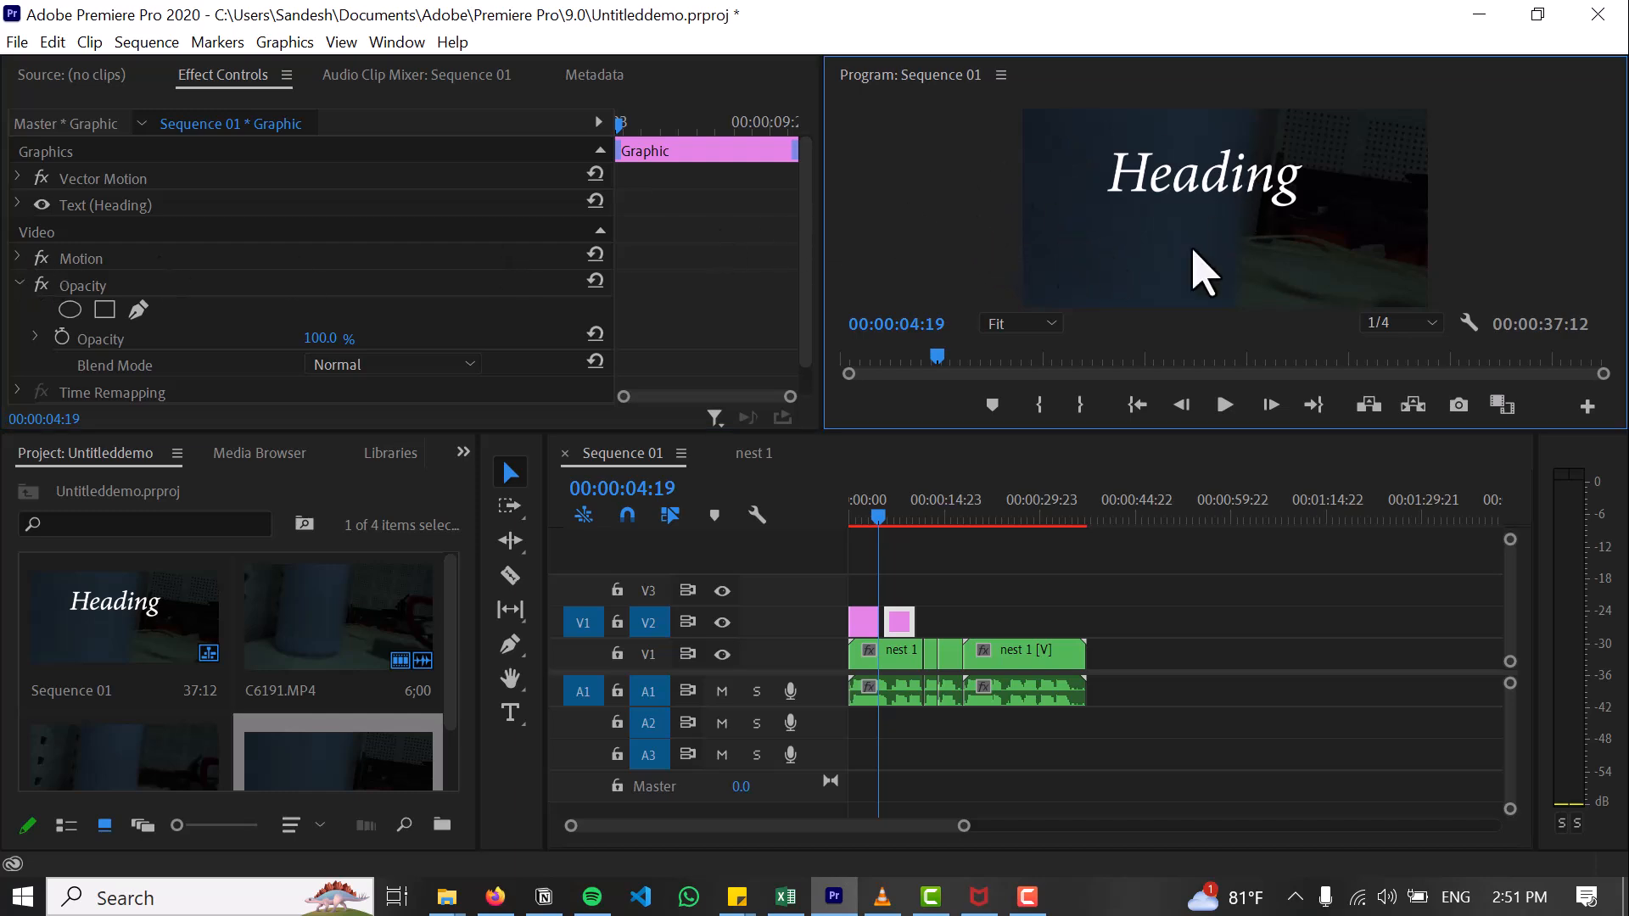
mouse_move(1175, 258)
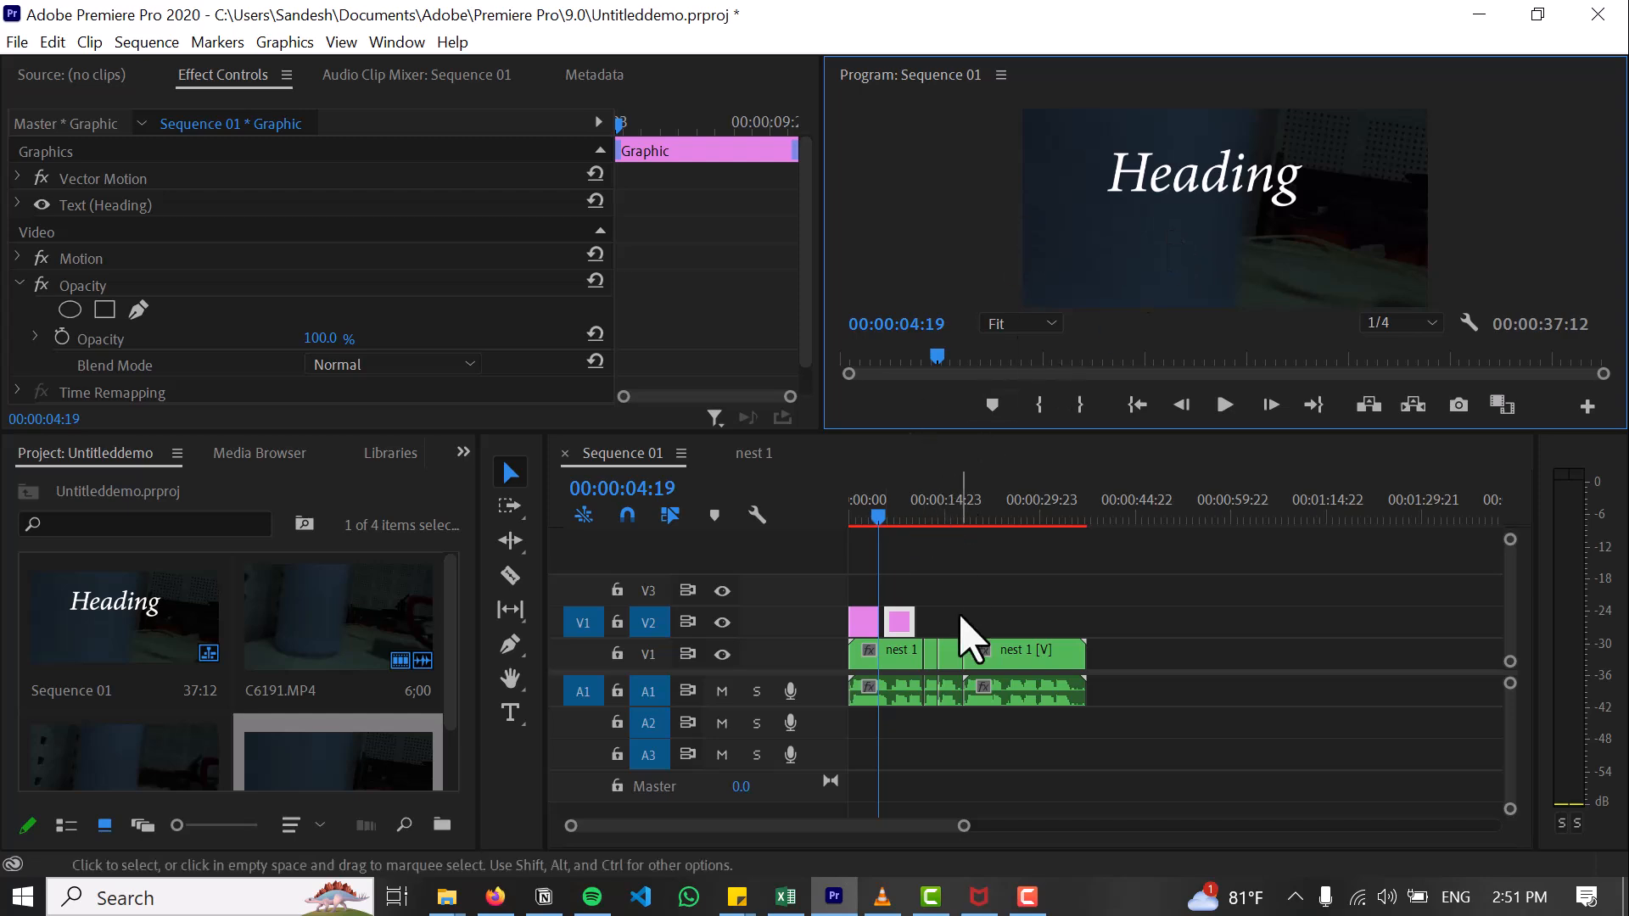
left_click(889, 516)
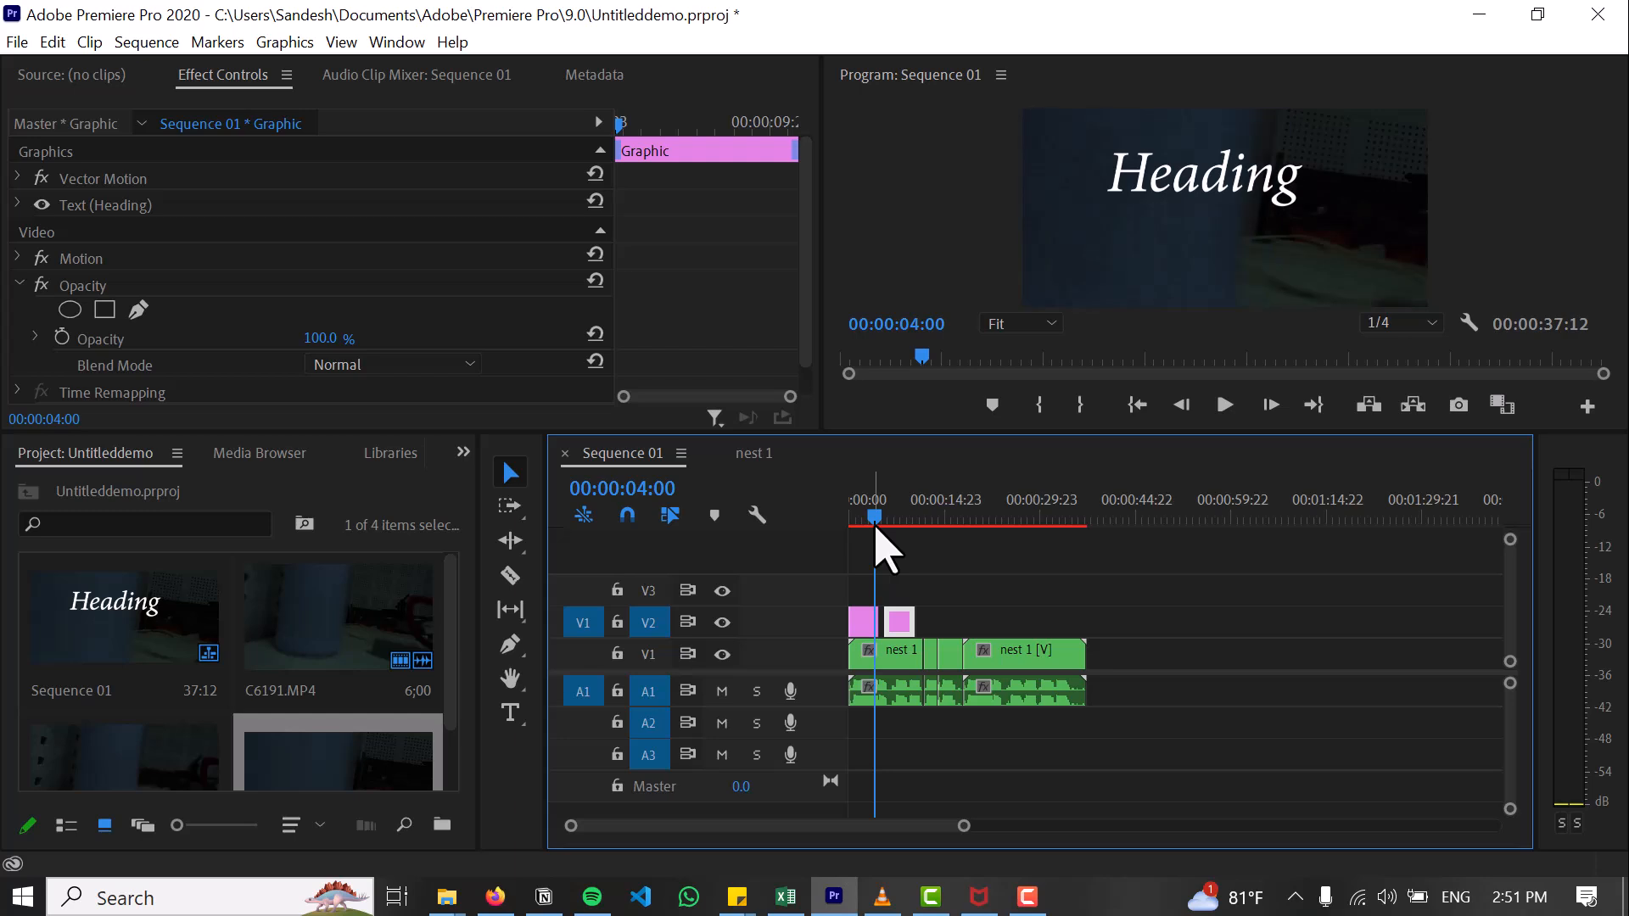
mouse_move(711, 519)
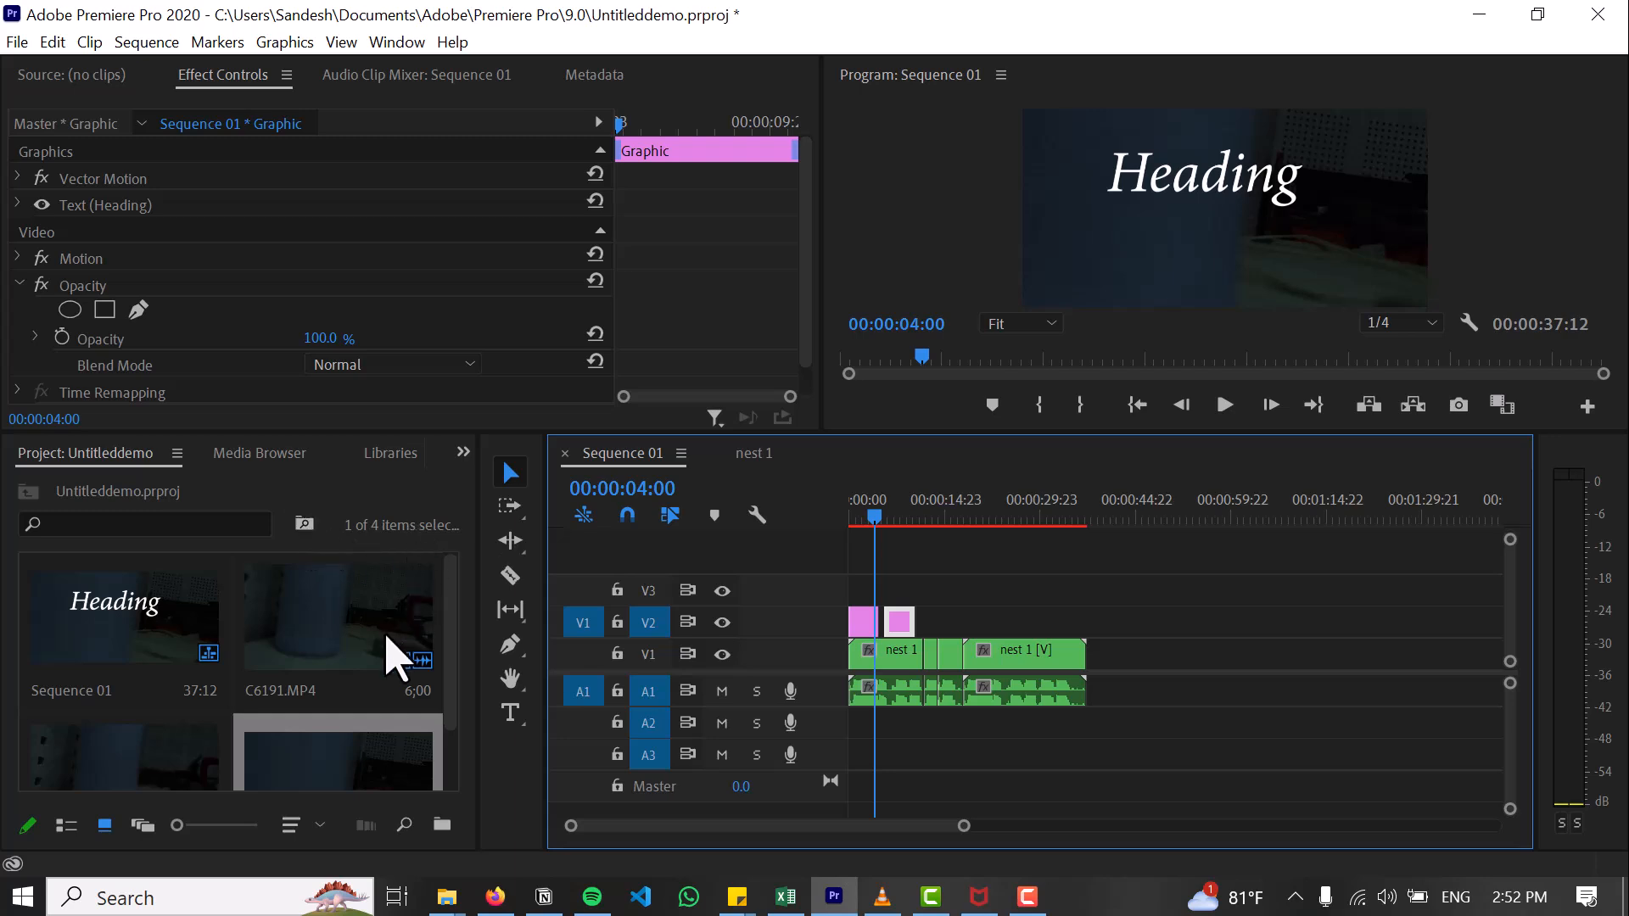
Step: Scroll the Project panel to reveal the nest 1 sequence beside C6192.MP4
scroll("down", 3)
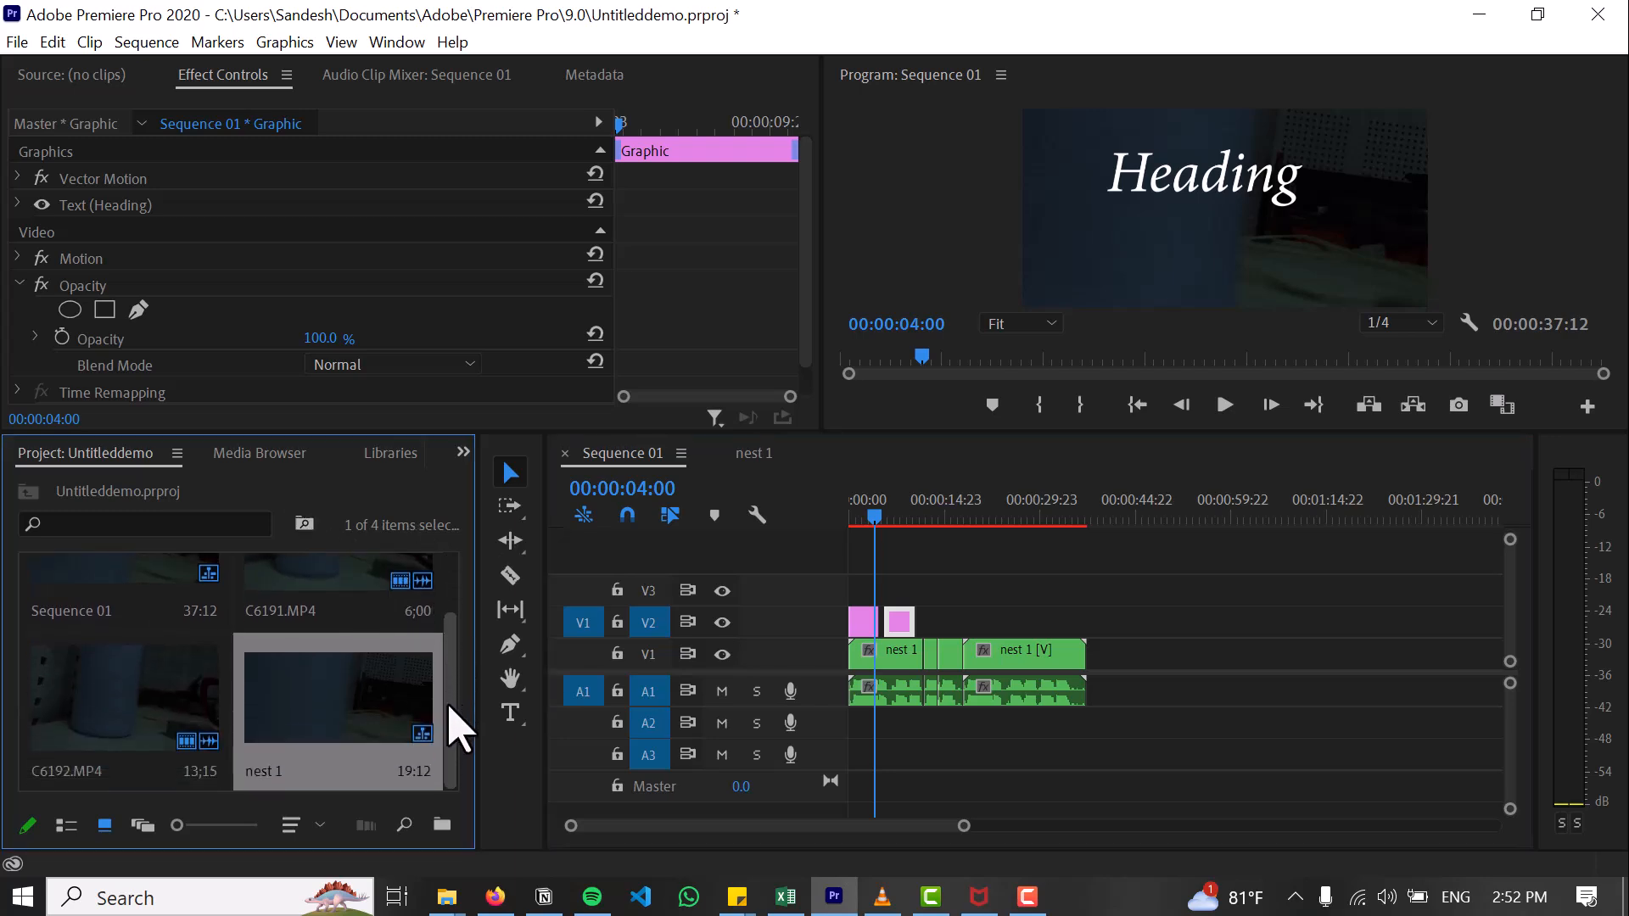
mouse_move(302, 729)
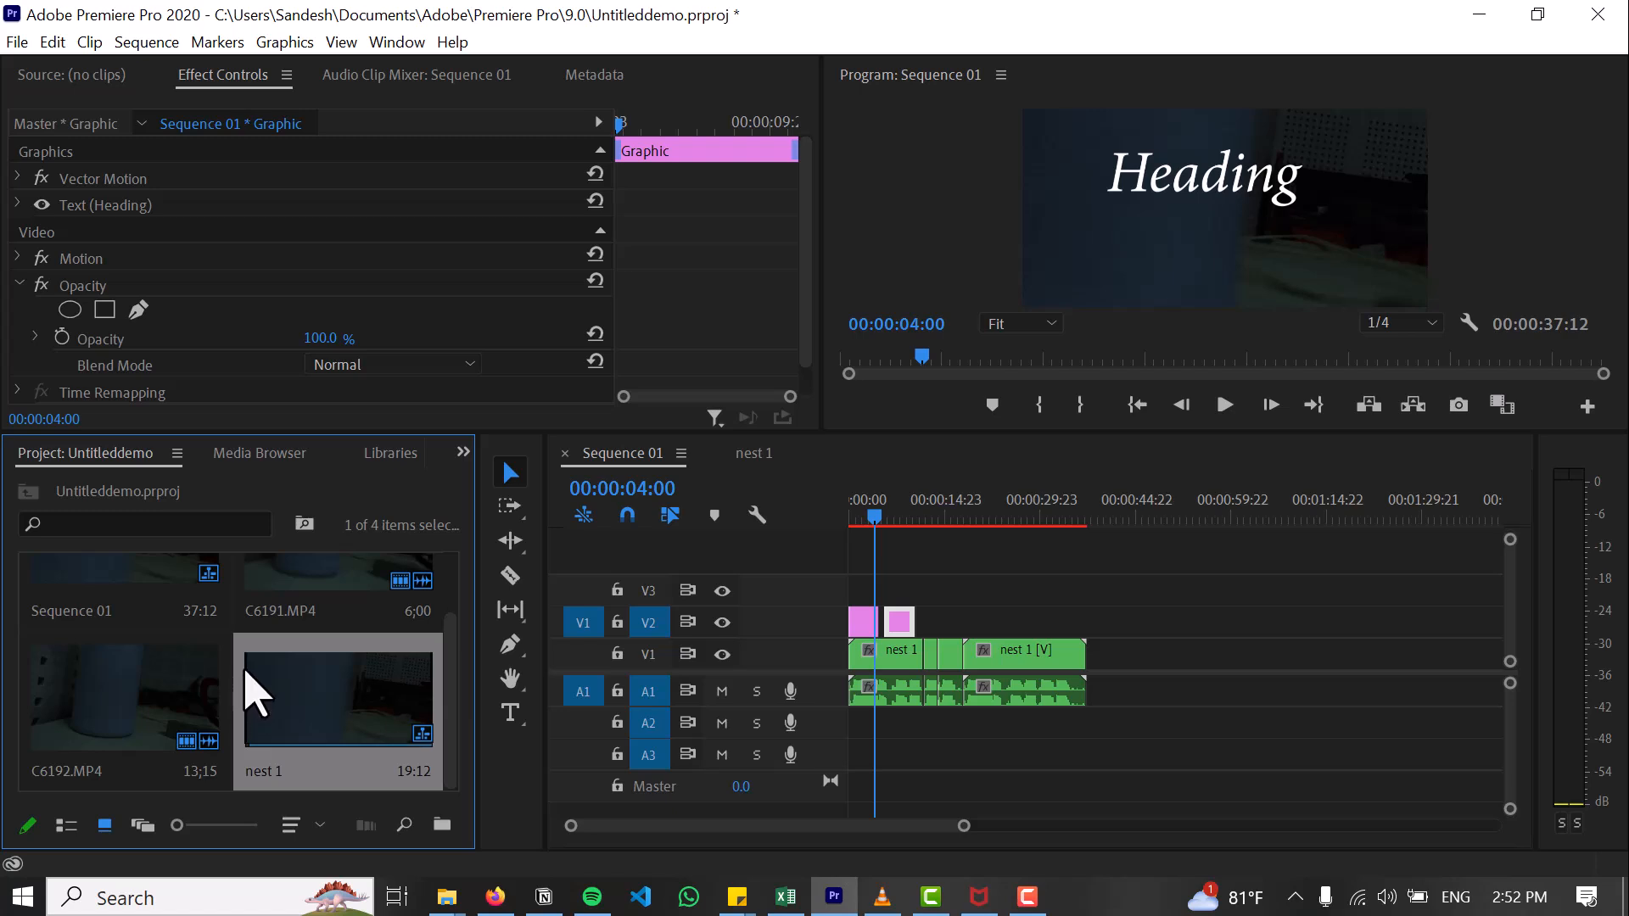
mouse_move(307, 665)
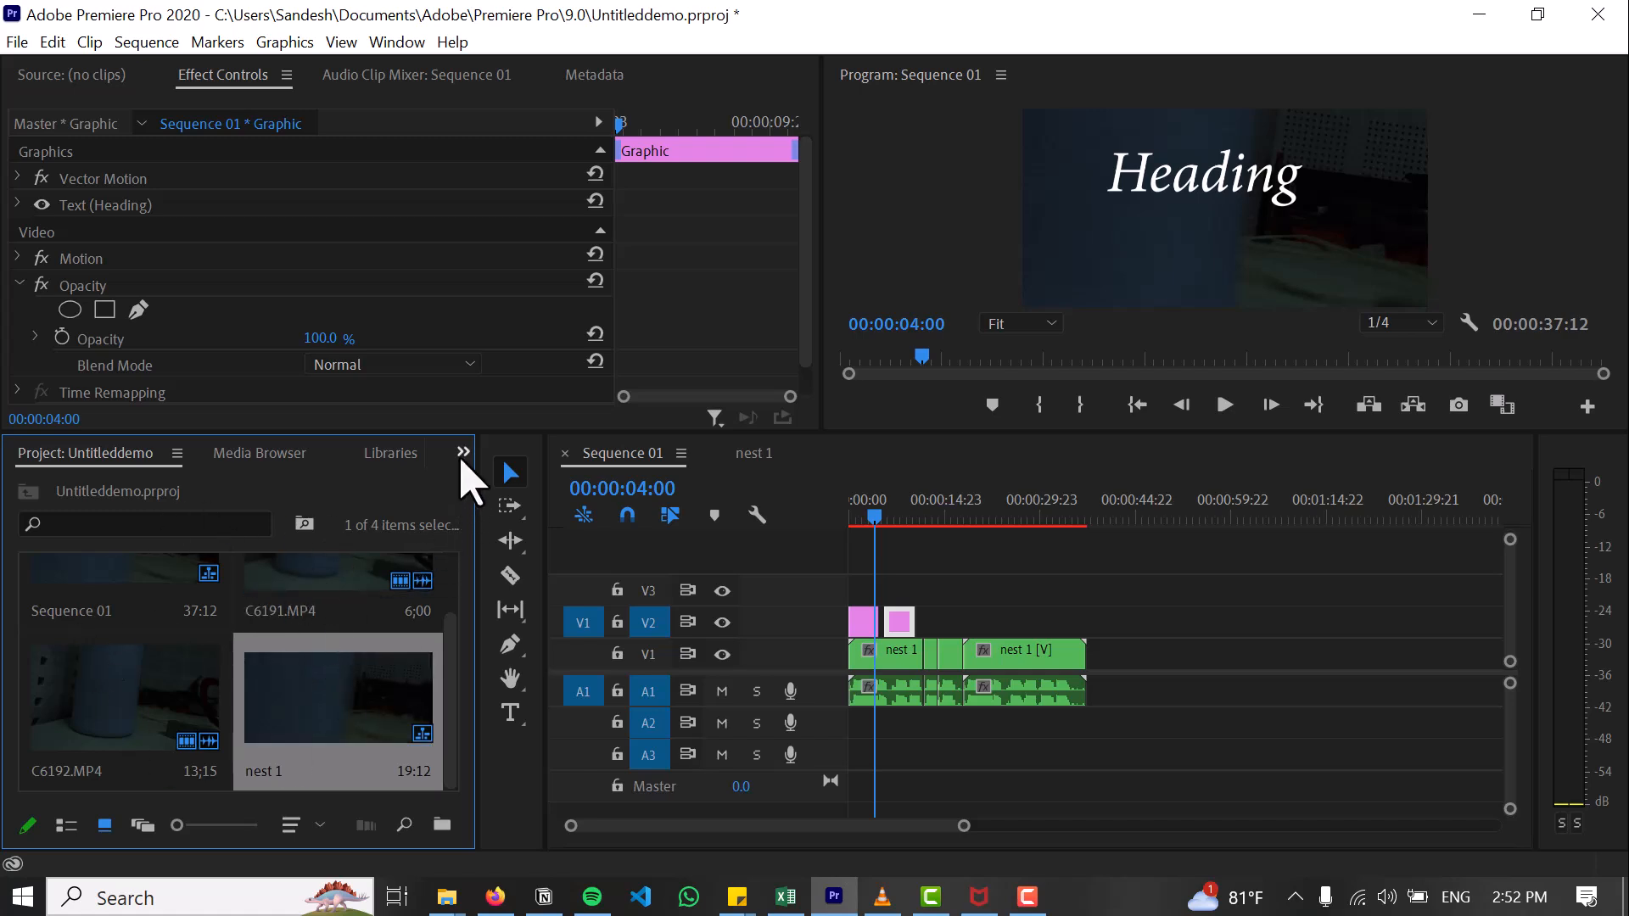
mouse_move(482, 468)
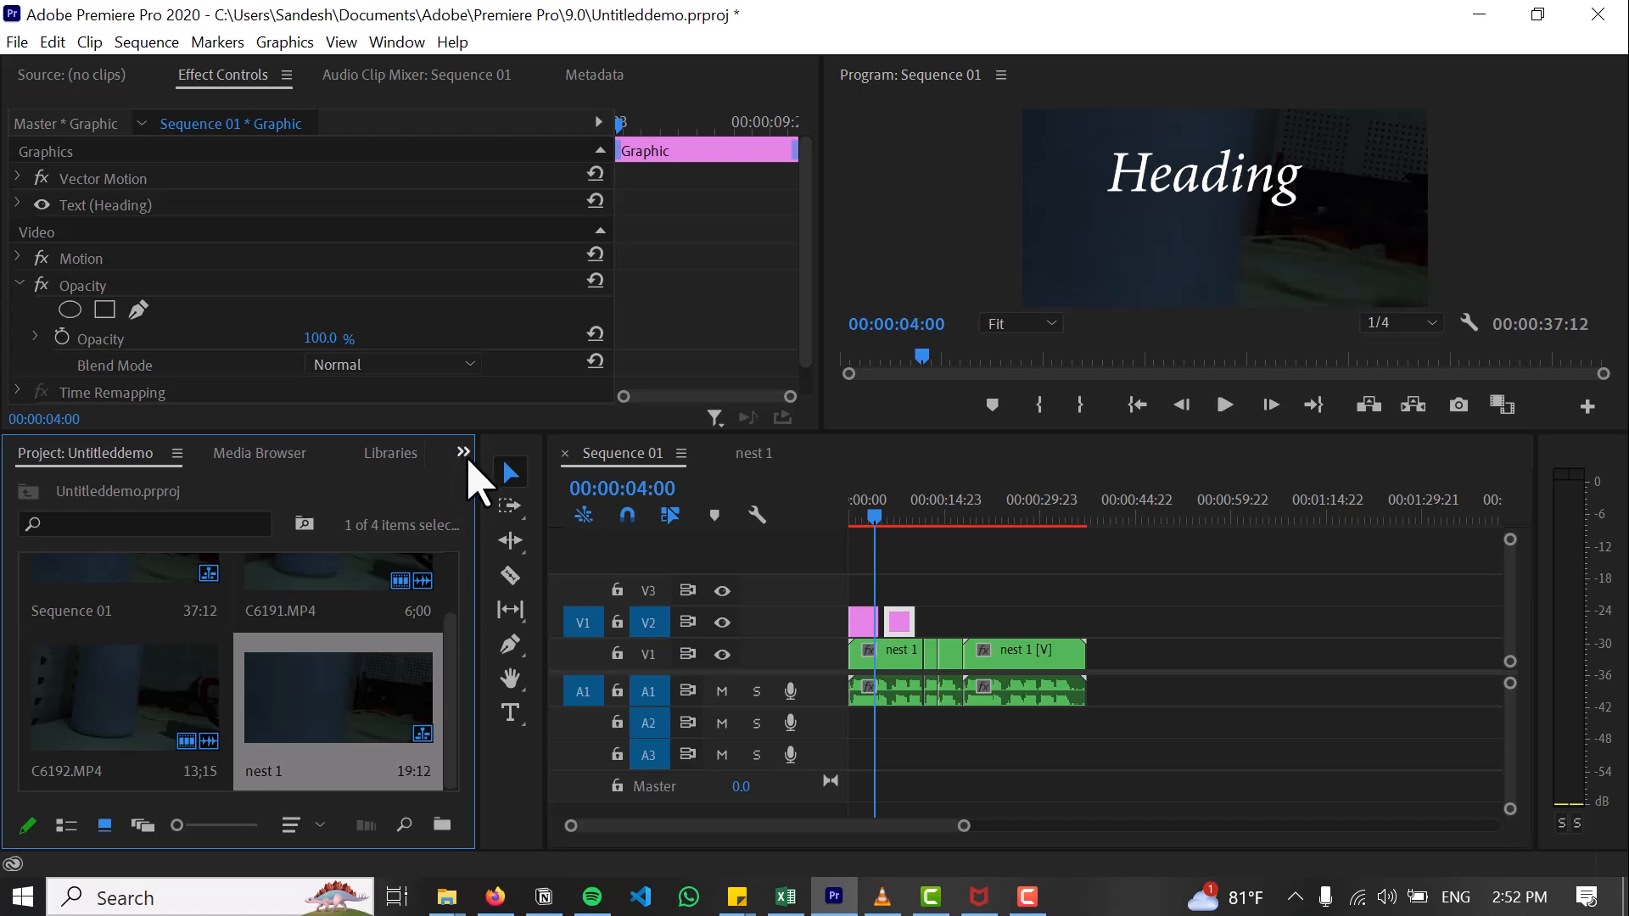
Step: Switch to the Effects panel, briefly searching 'br' before clearing the search
left_click(461, 453)
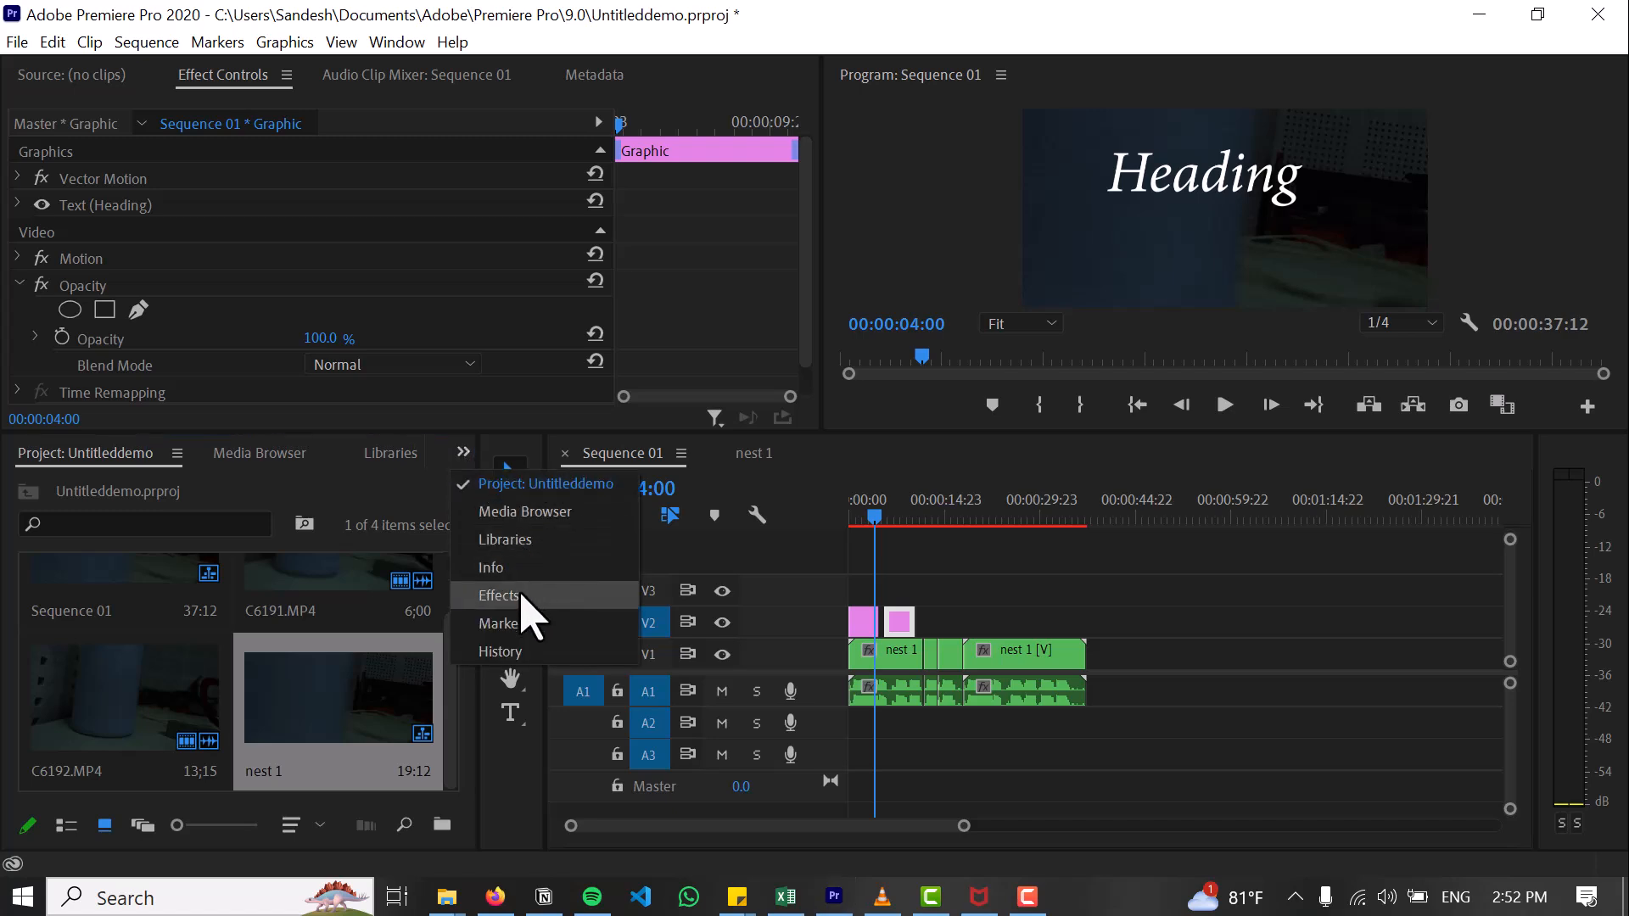
left_click(499, 596)
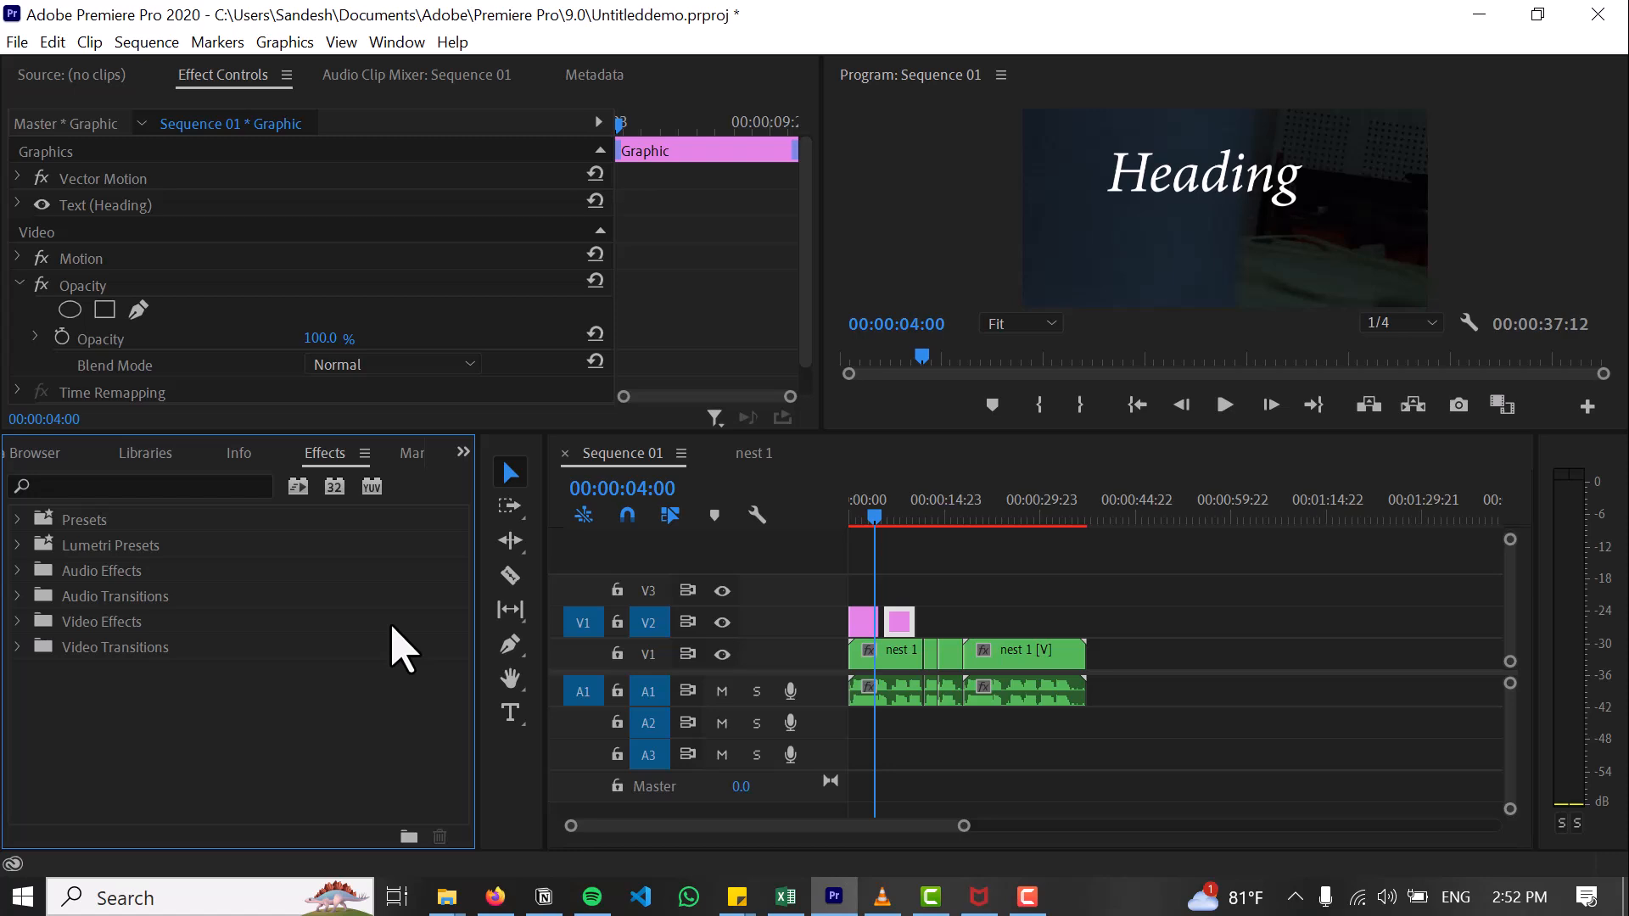
mouse_move(214, 524)
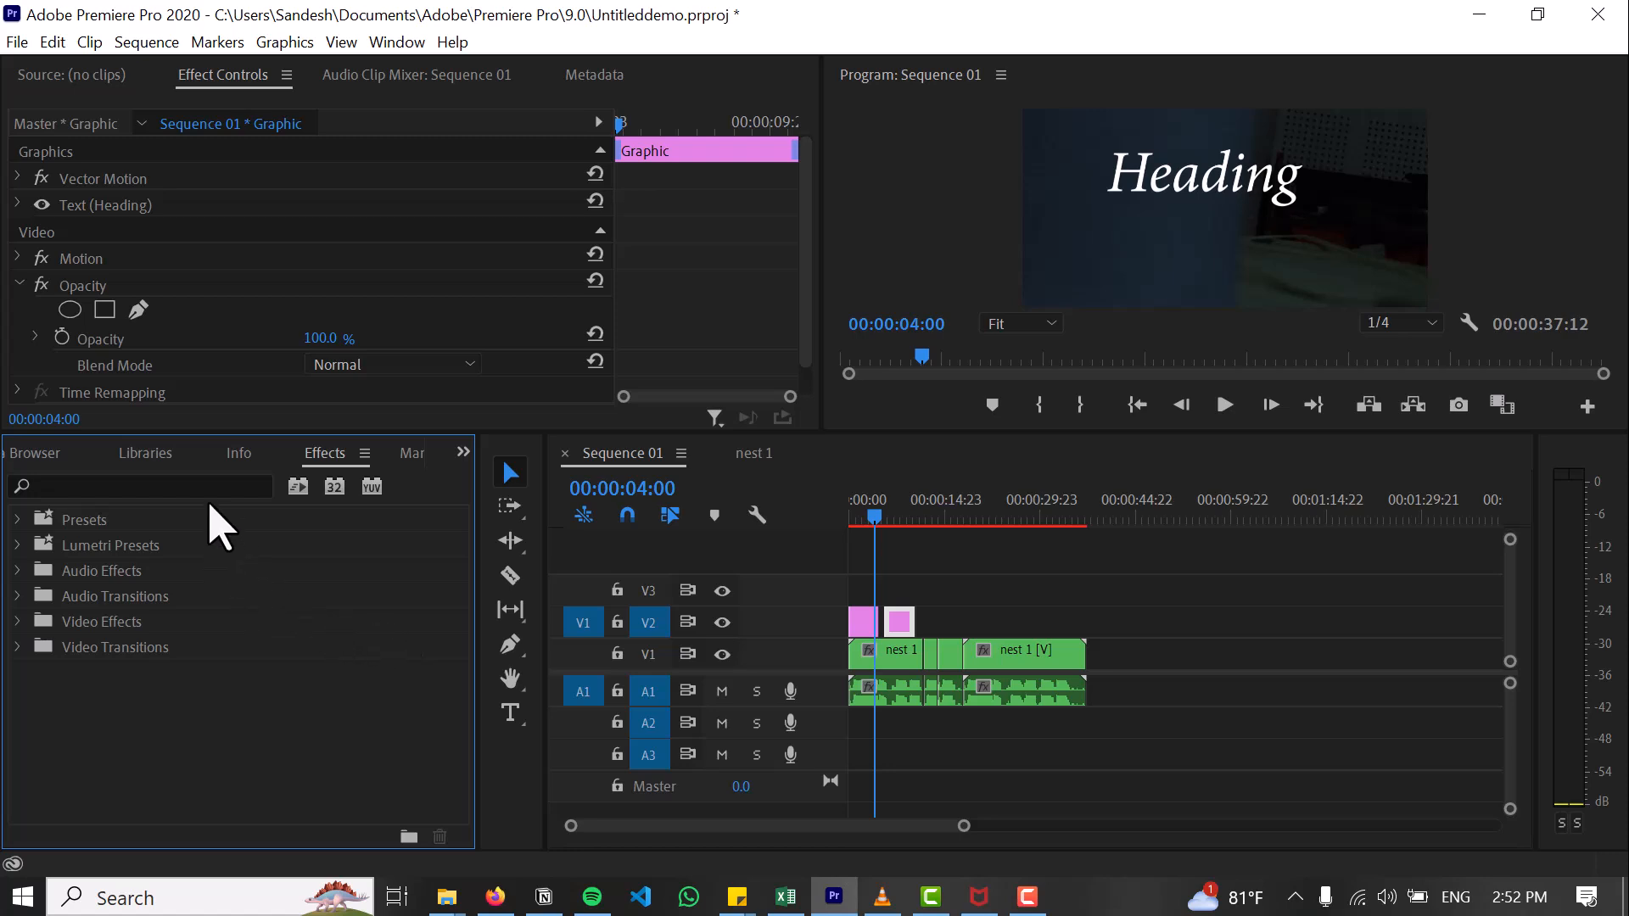
type("br")
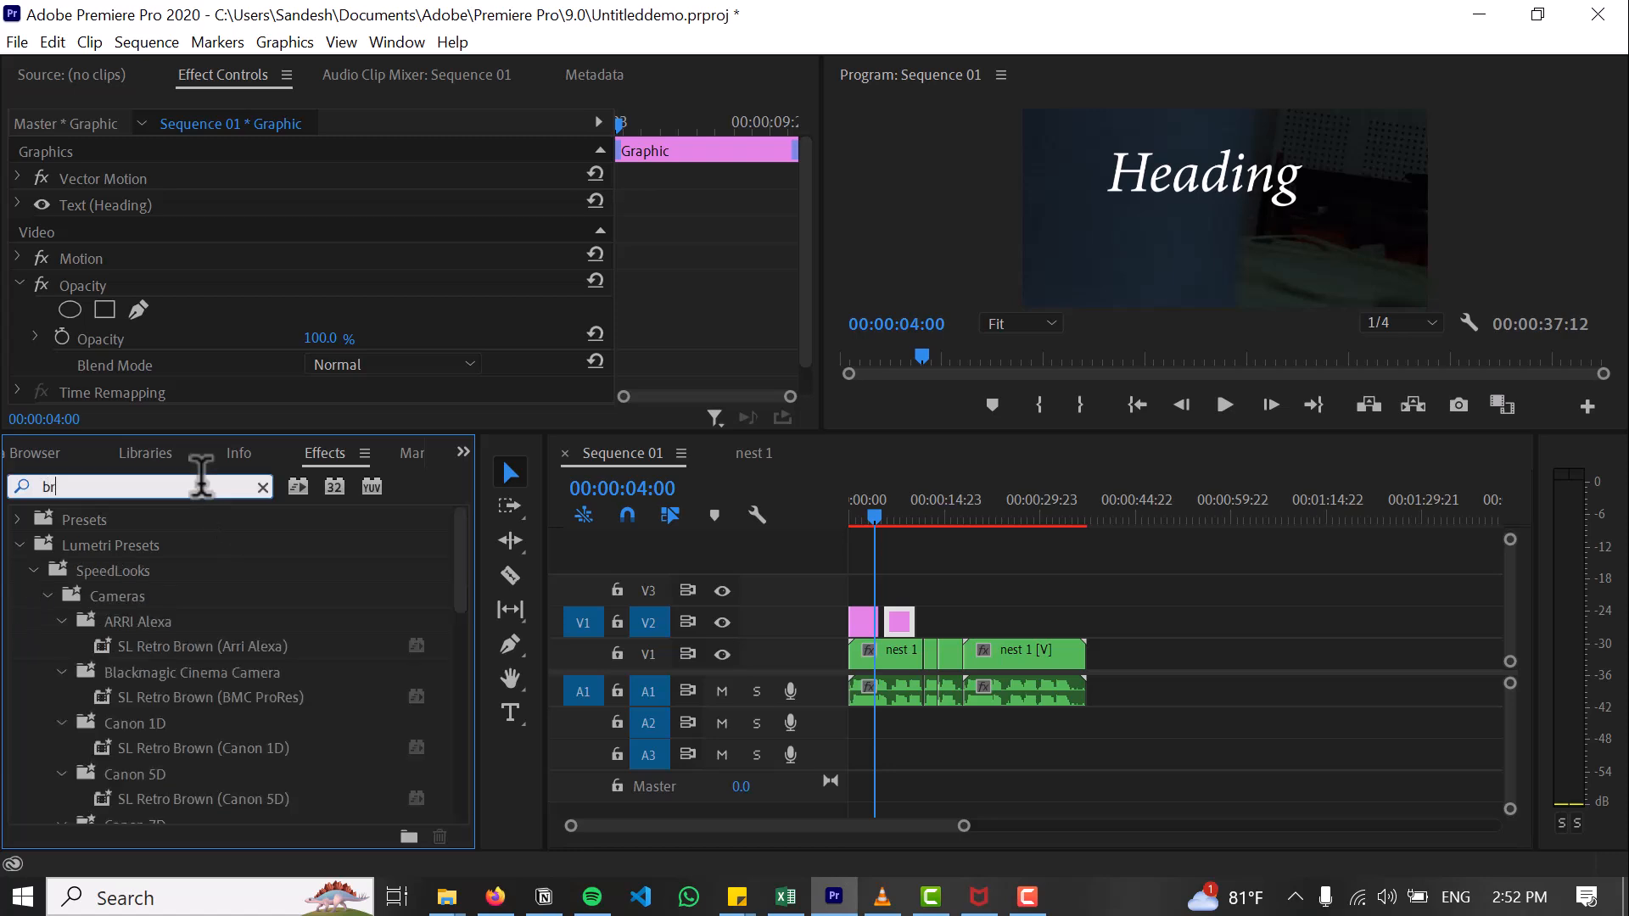
left_click(262, 487)
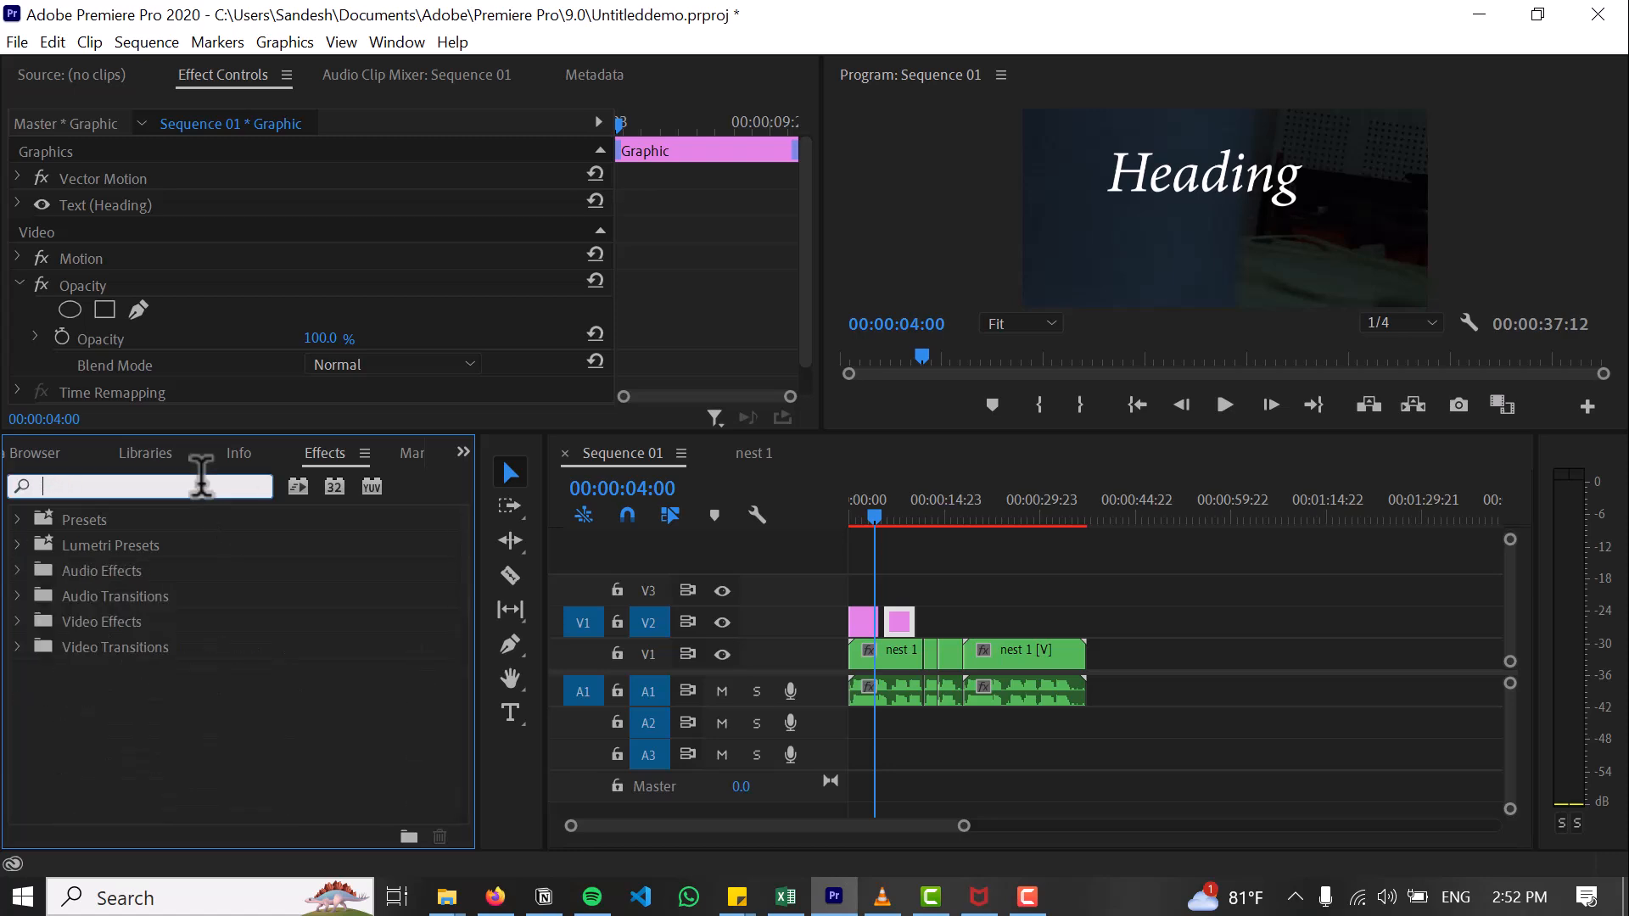
Step: Expand Video Effects > Color Correction and select the nest 1 clip on V1
left_click(17, 621)
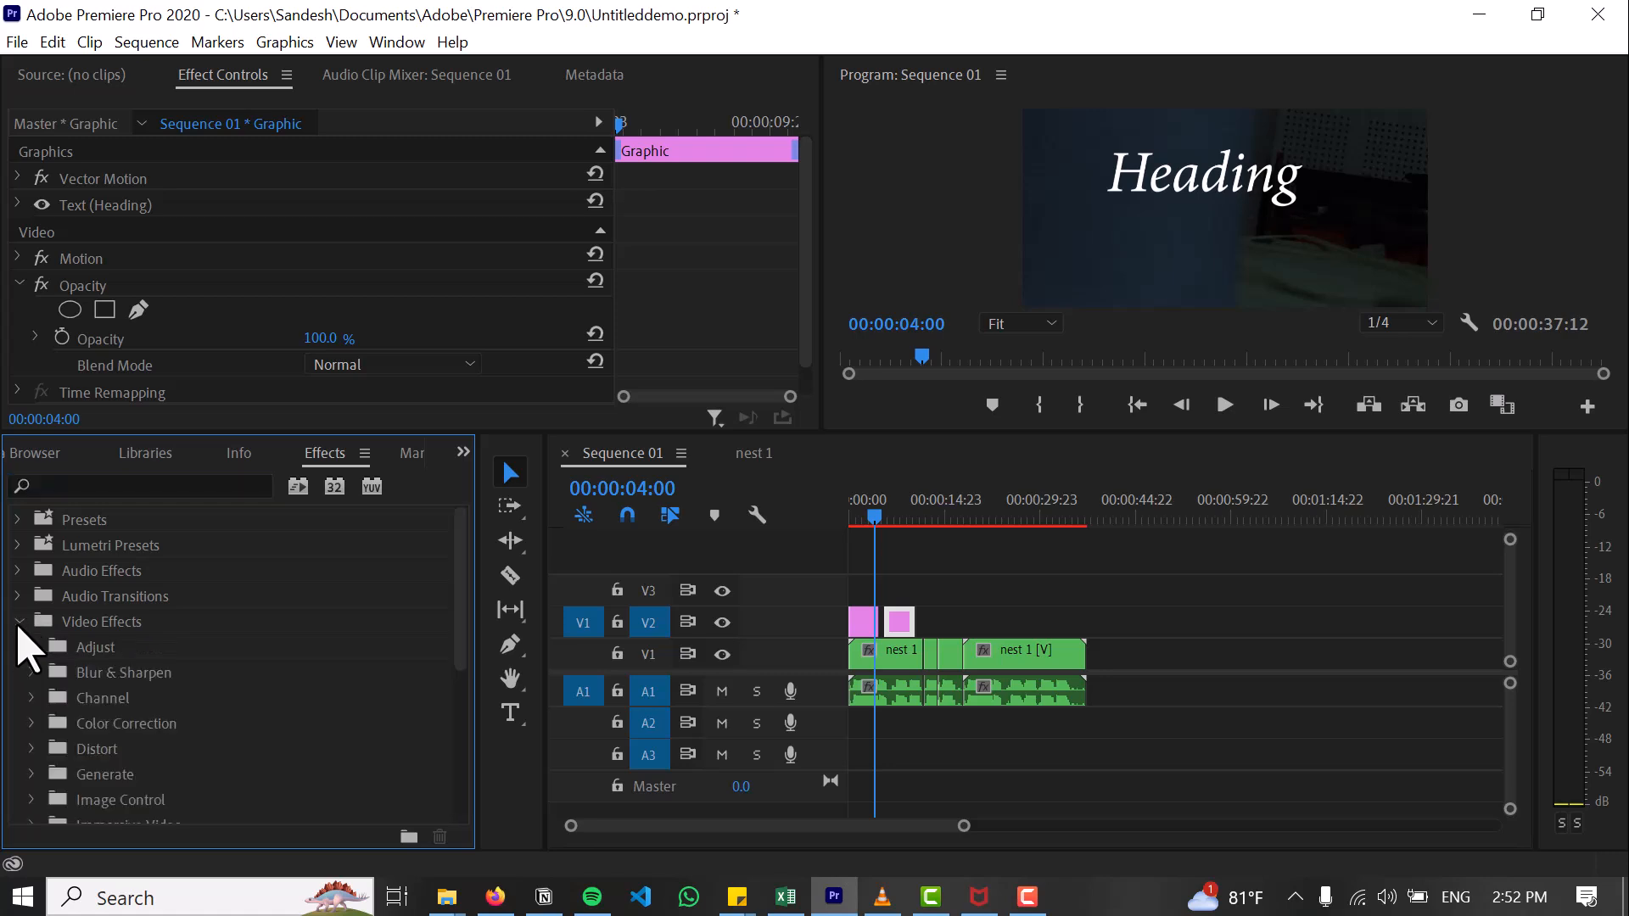
left_click(31, 648)
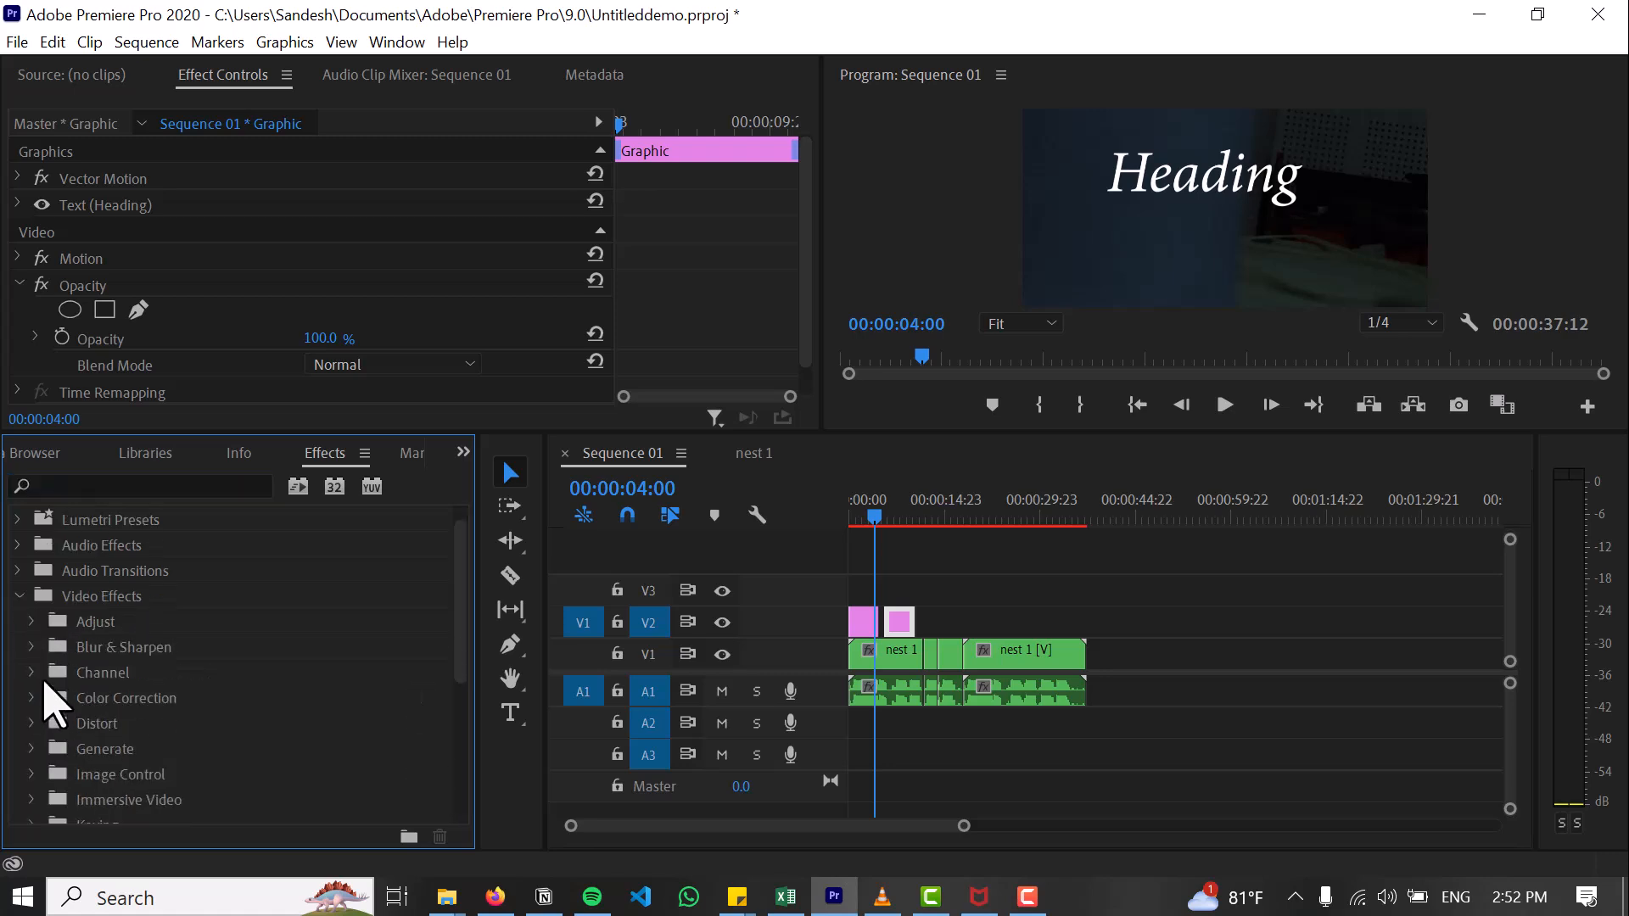
left_click(29, 699)
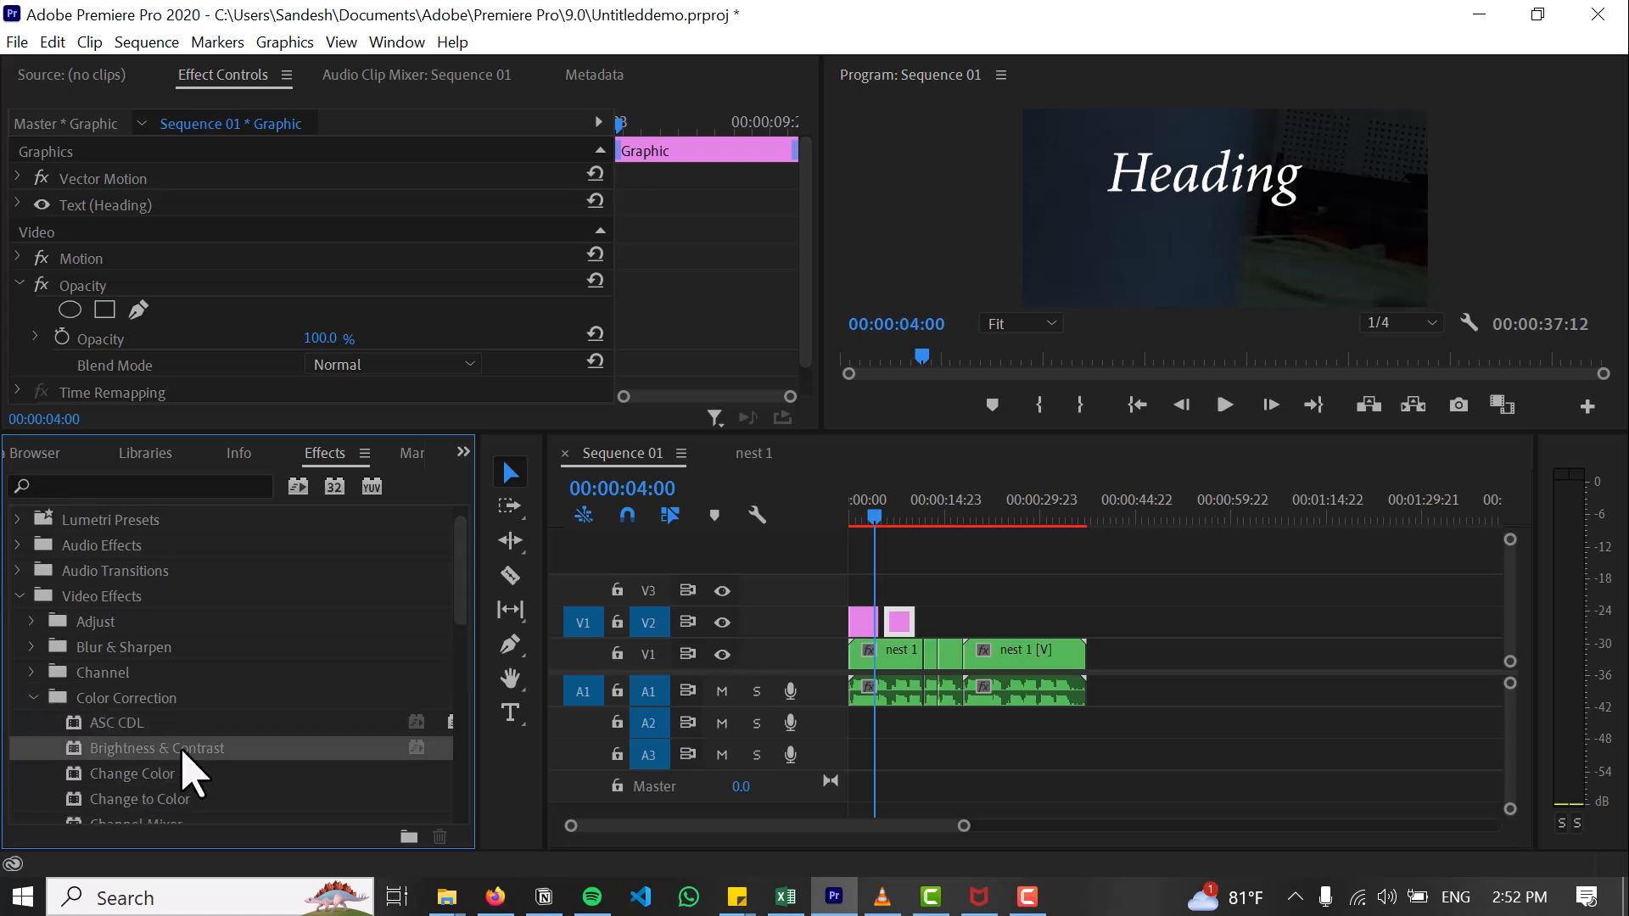
mouse_move(207, 787)
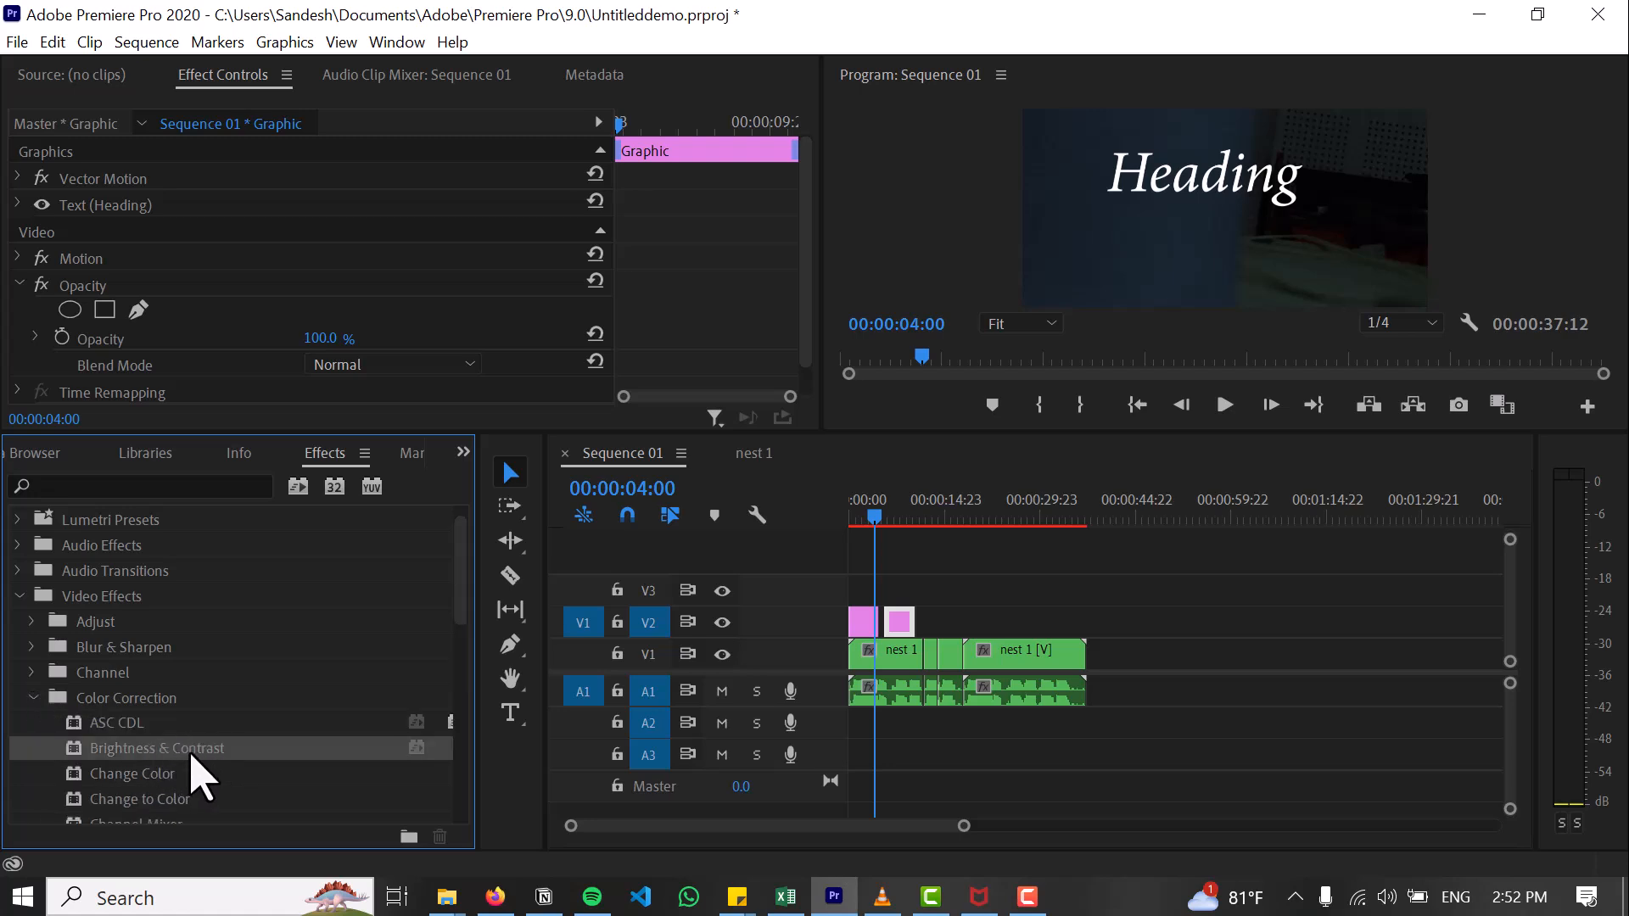
left_click(887, 652)
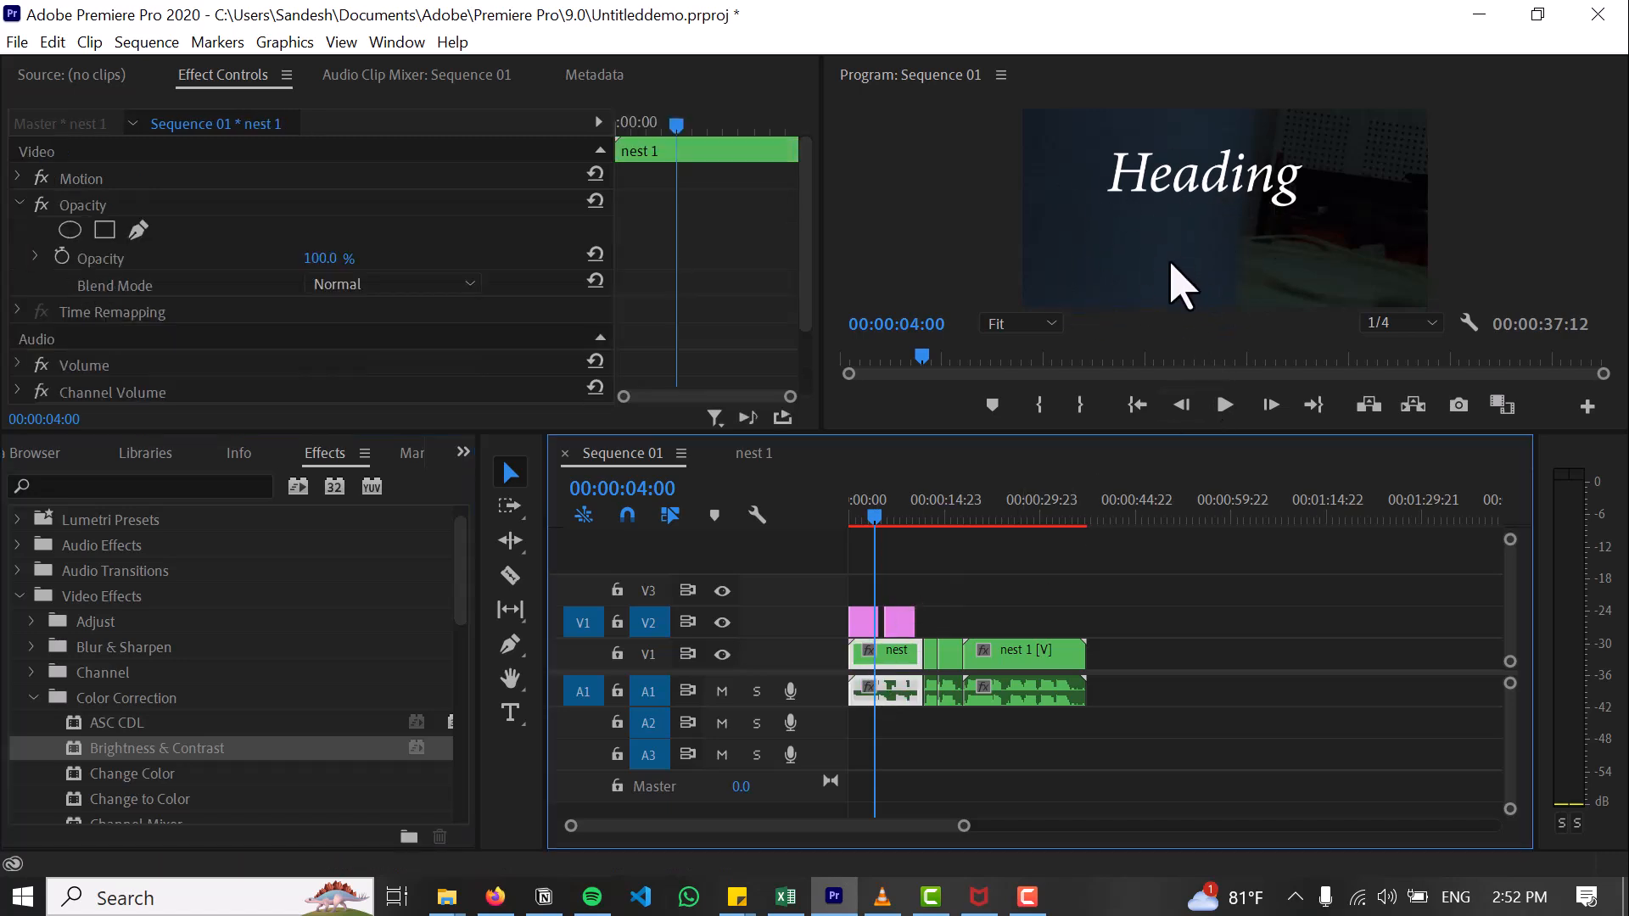
mouse_move(149, 777)
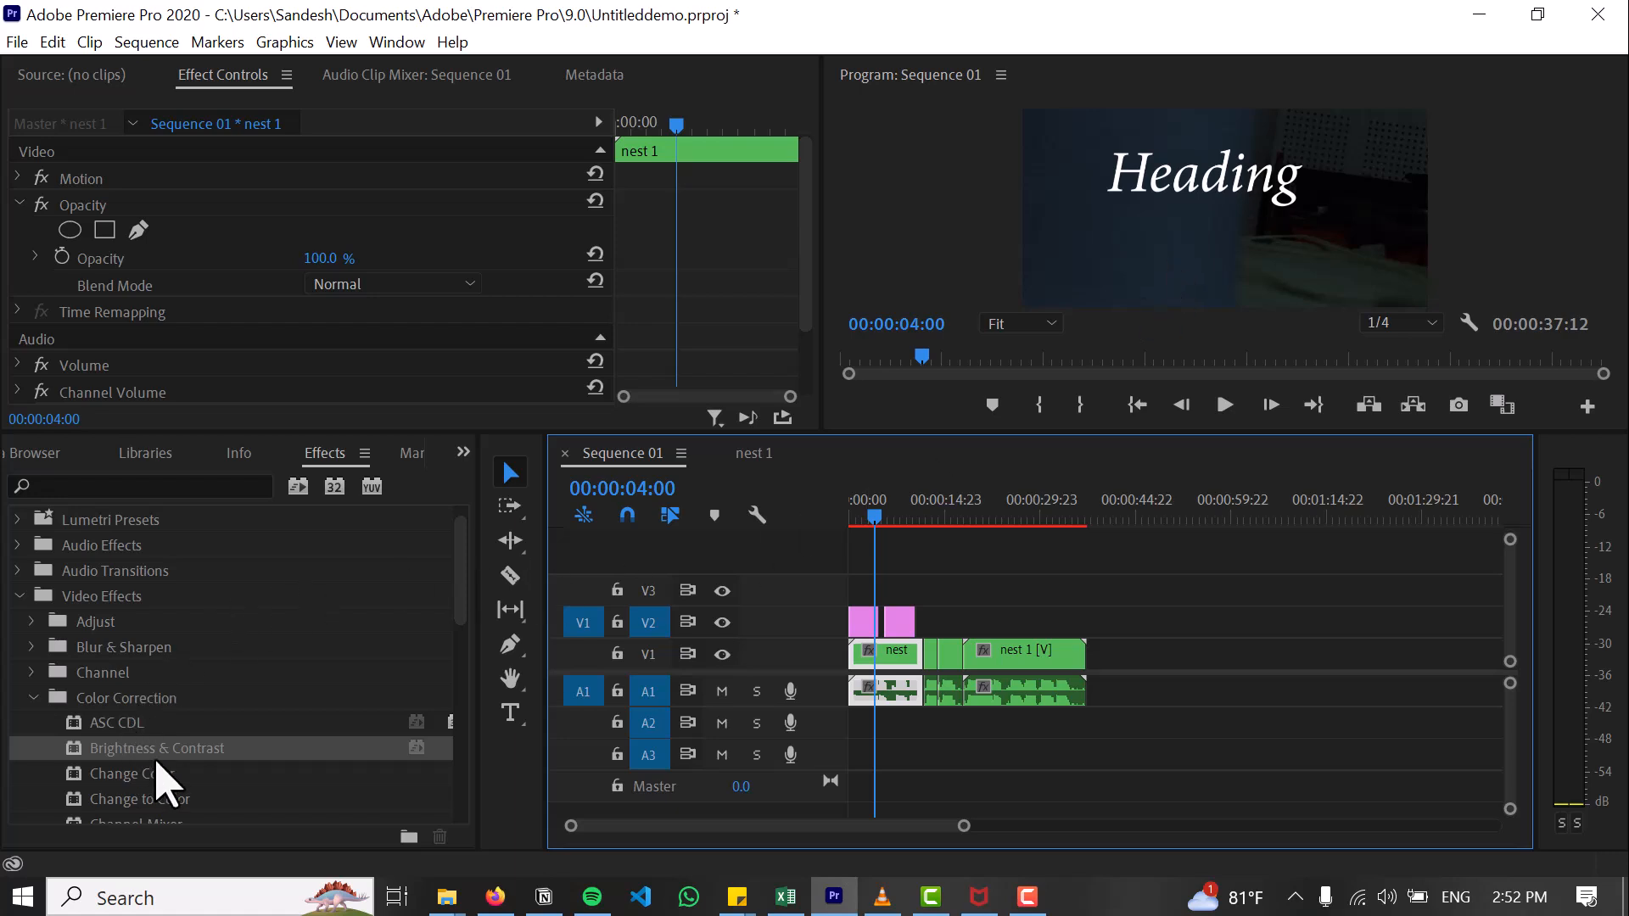
Step: Apply Brightness & Contrast to nest 1 with brightness 60.0 and raised contrast
double_click(156, 748)
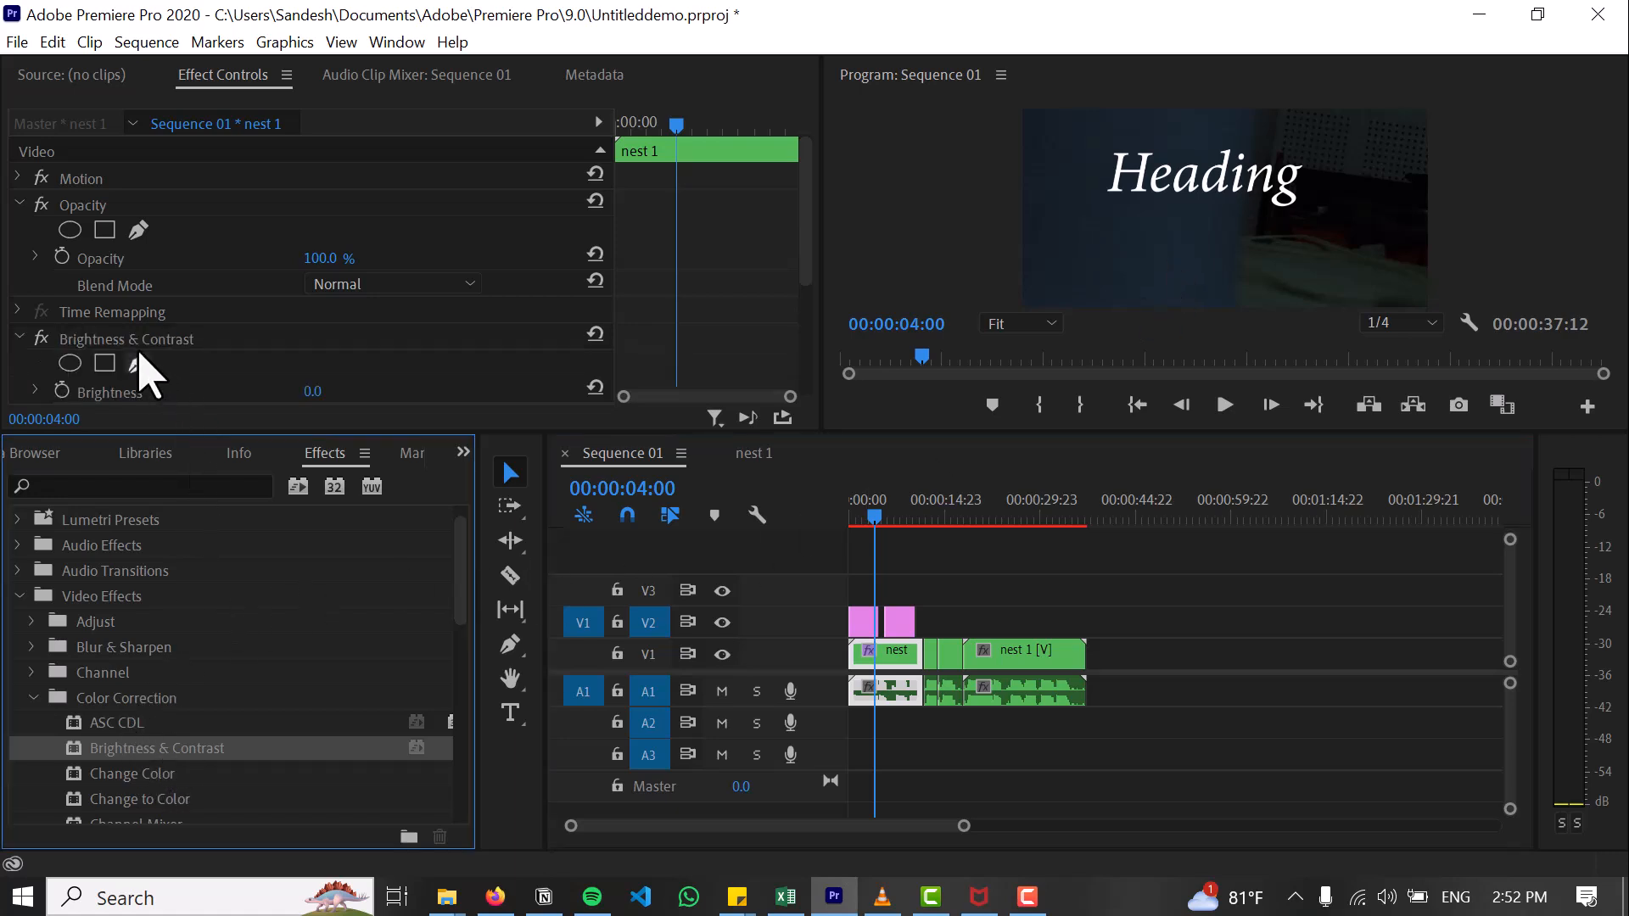
mouse_move(269, 380)
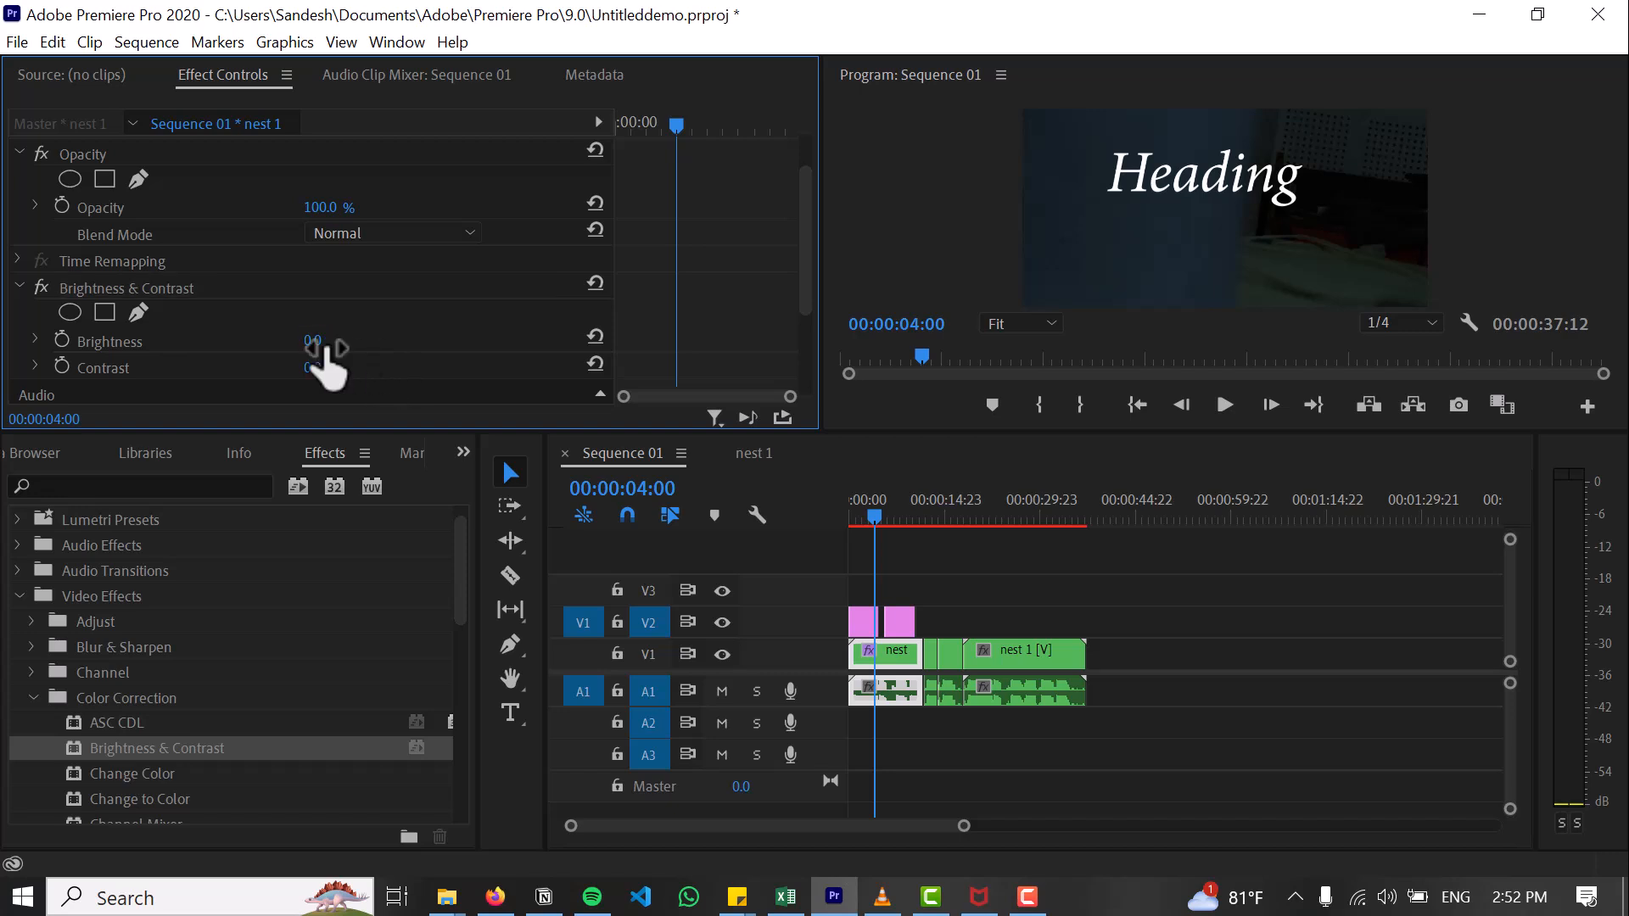
left_click_drag(313, 340, 333, 339)
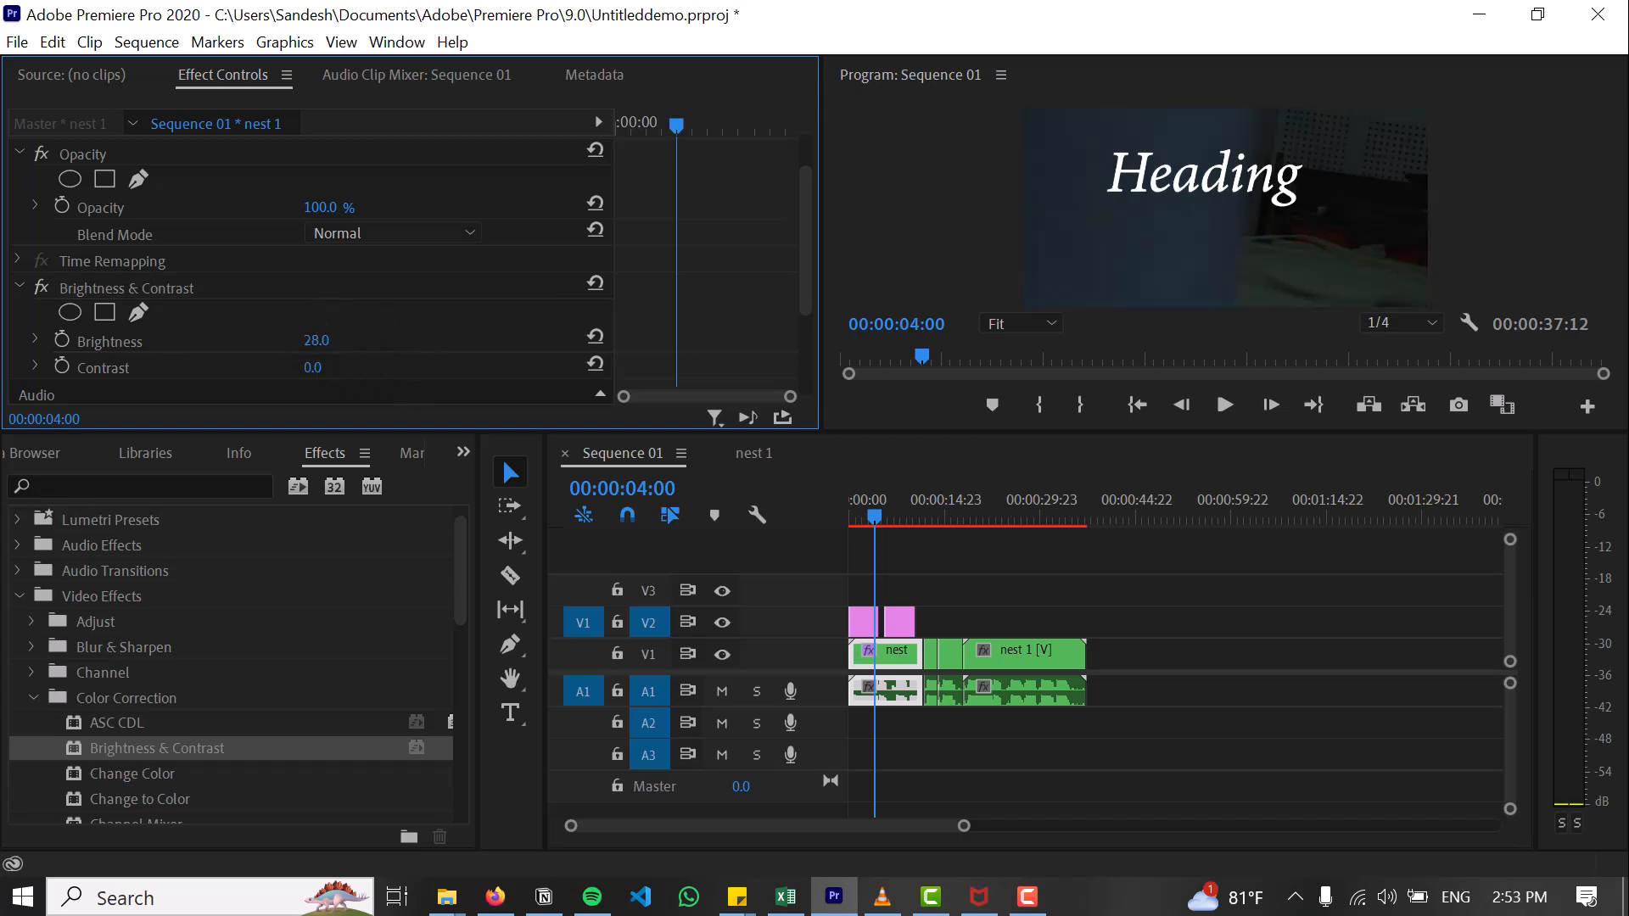
type("60.0")
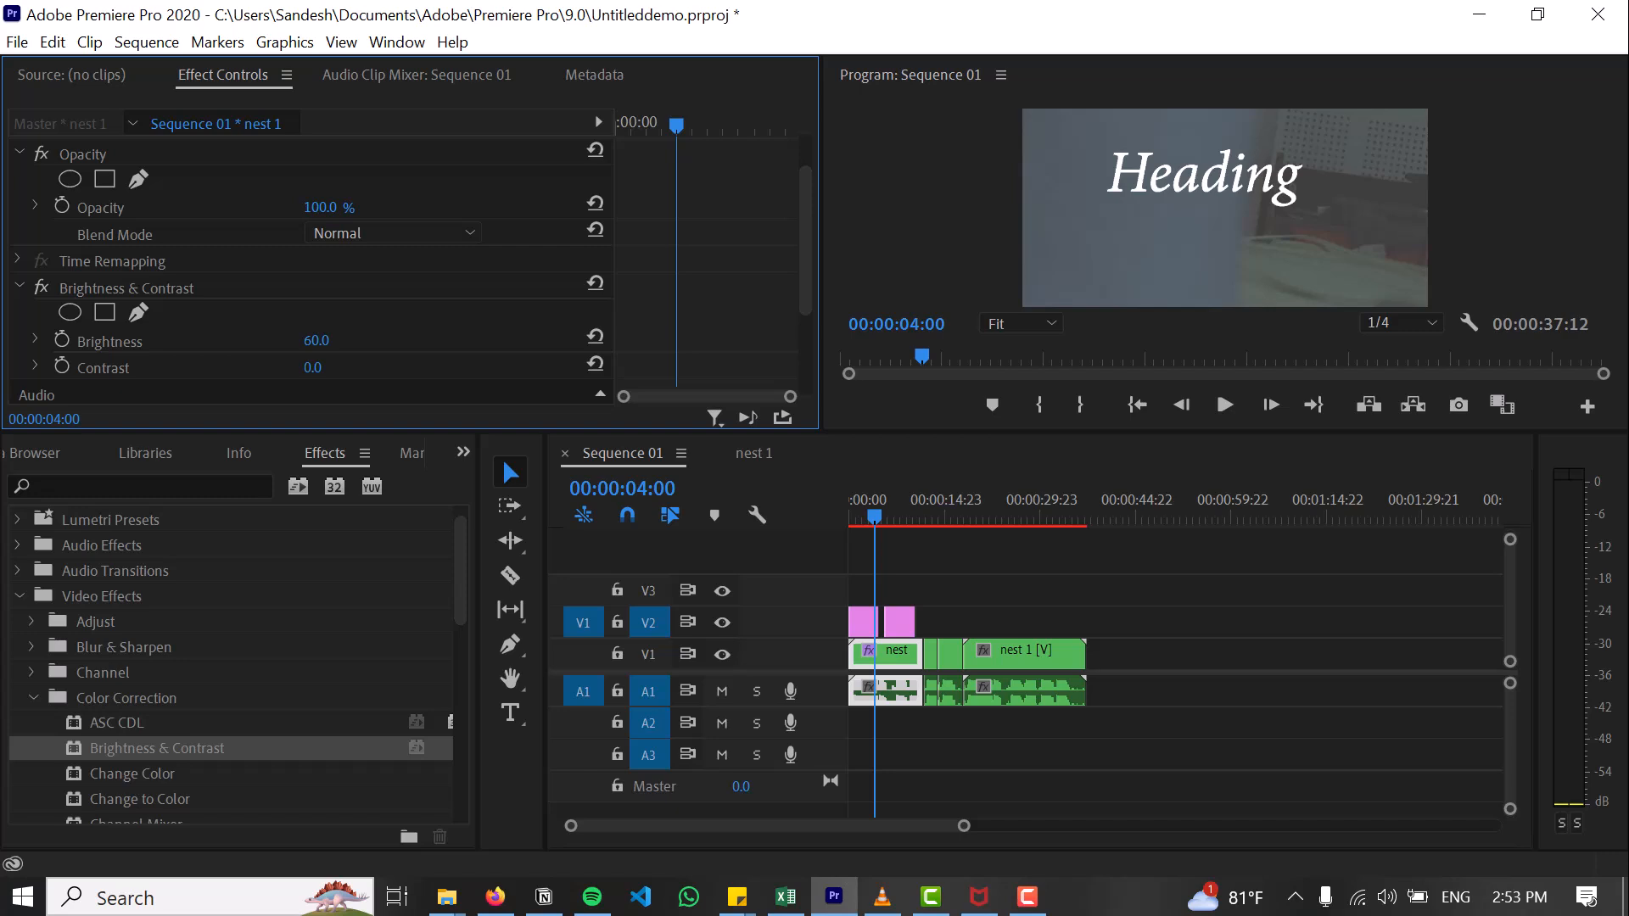
mouse_move(353, 374)
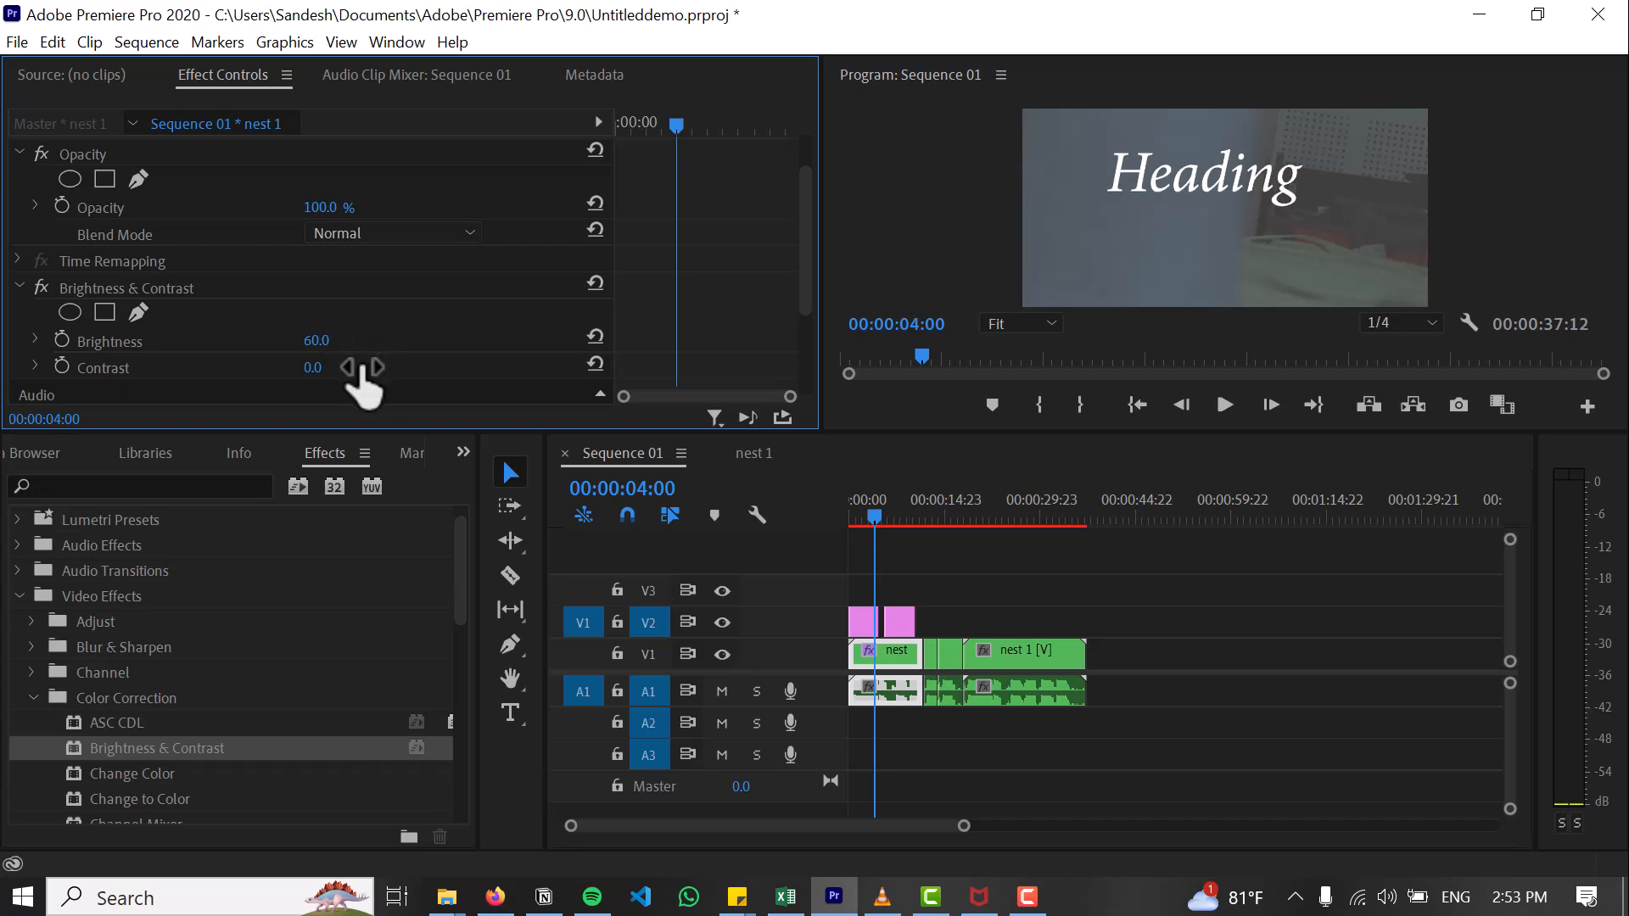
left_click(317, 367)
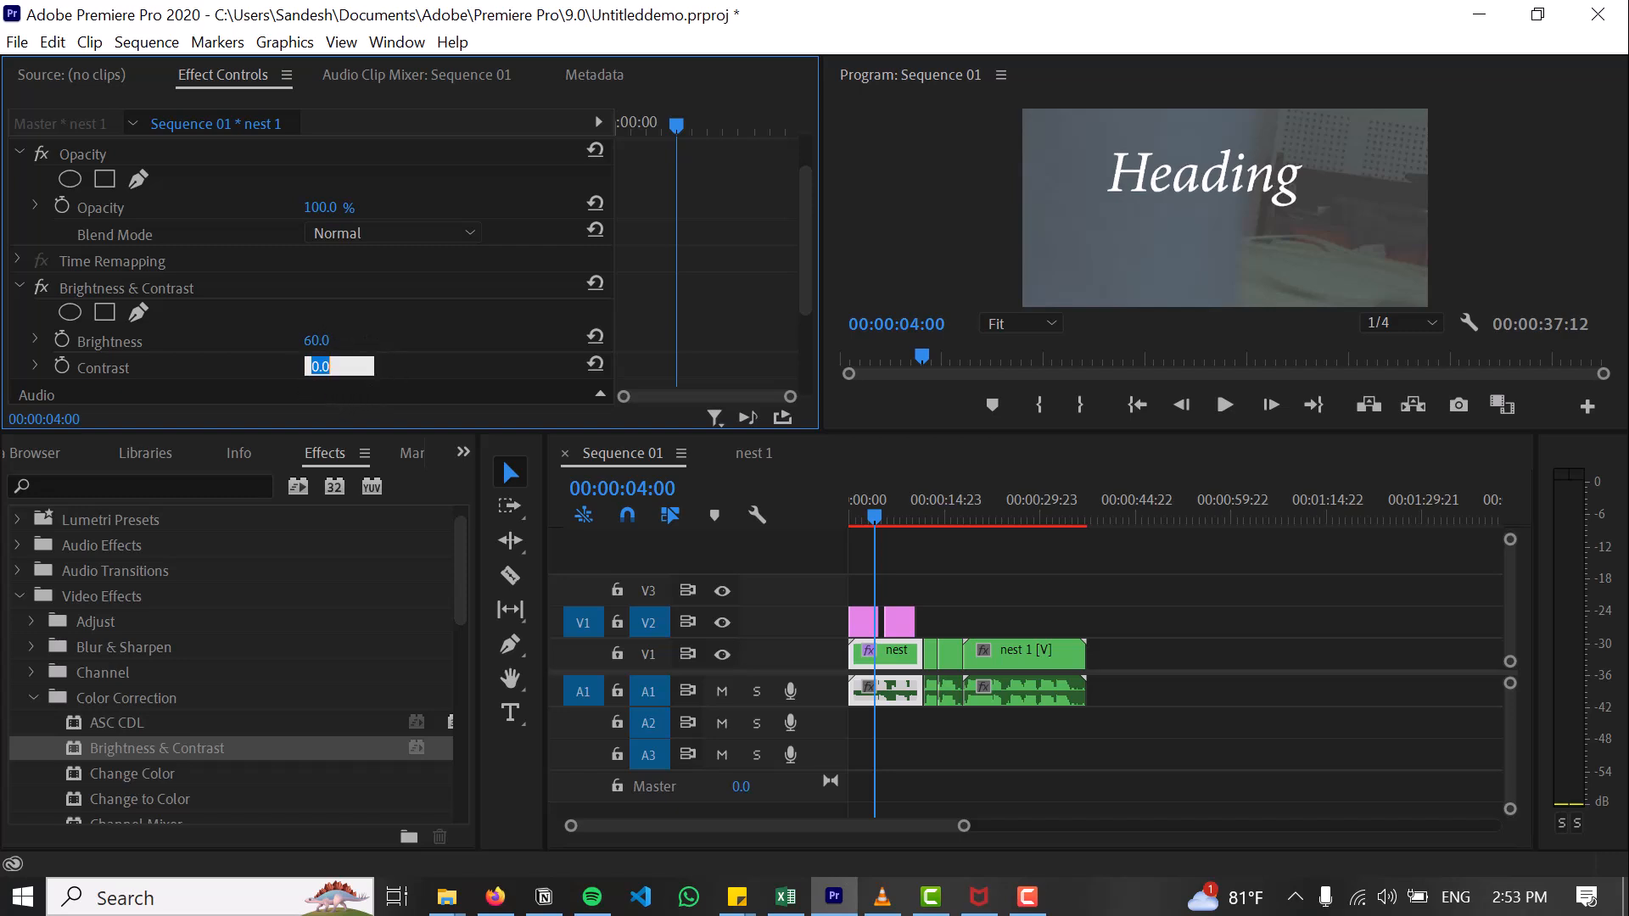
type("52.0")
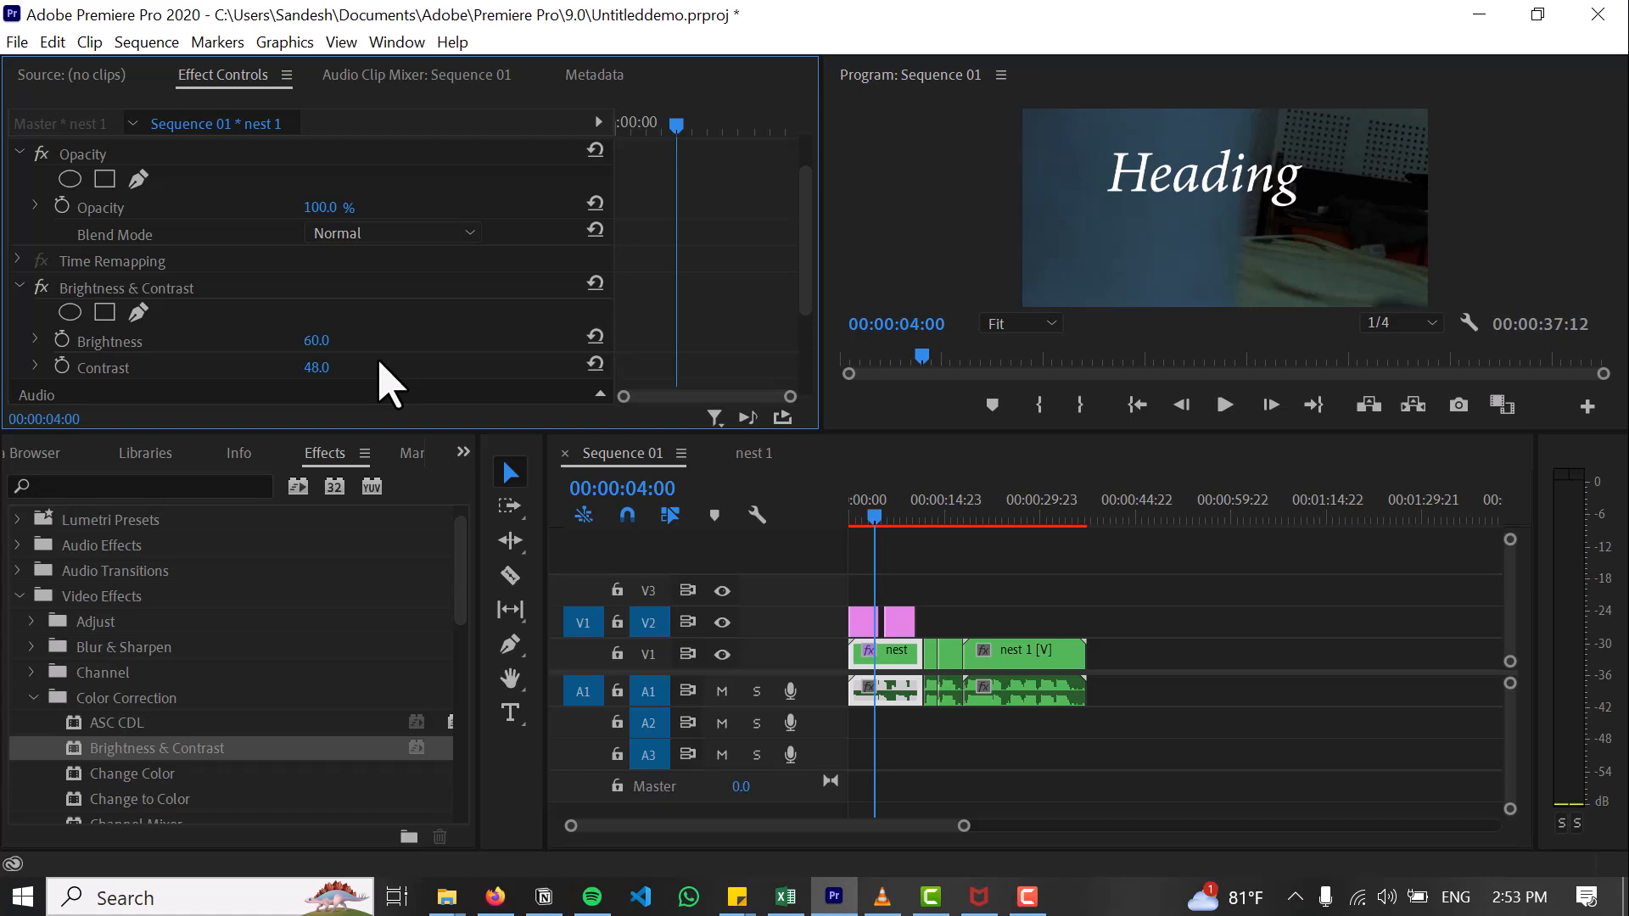
mouse_move(519, 409)
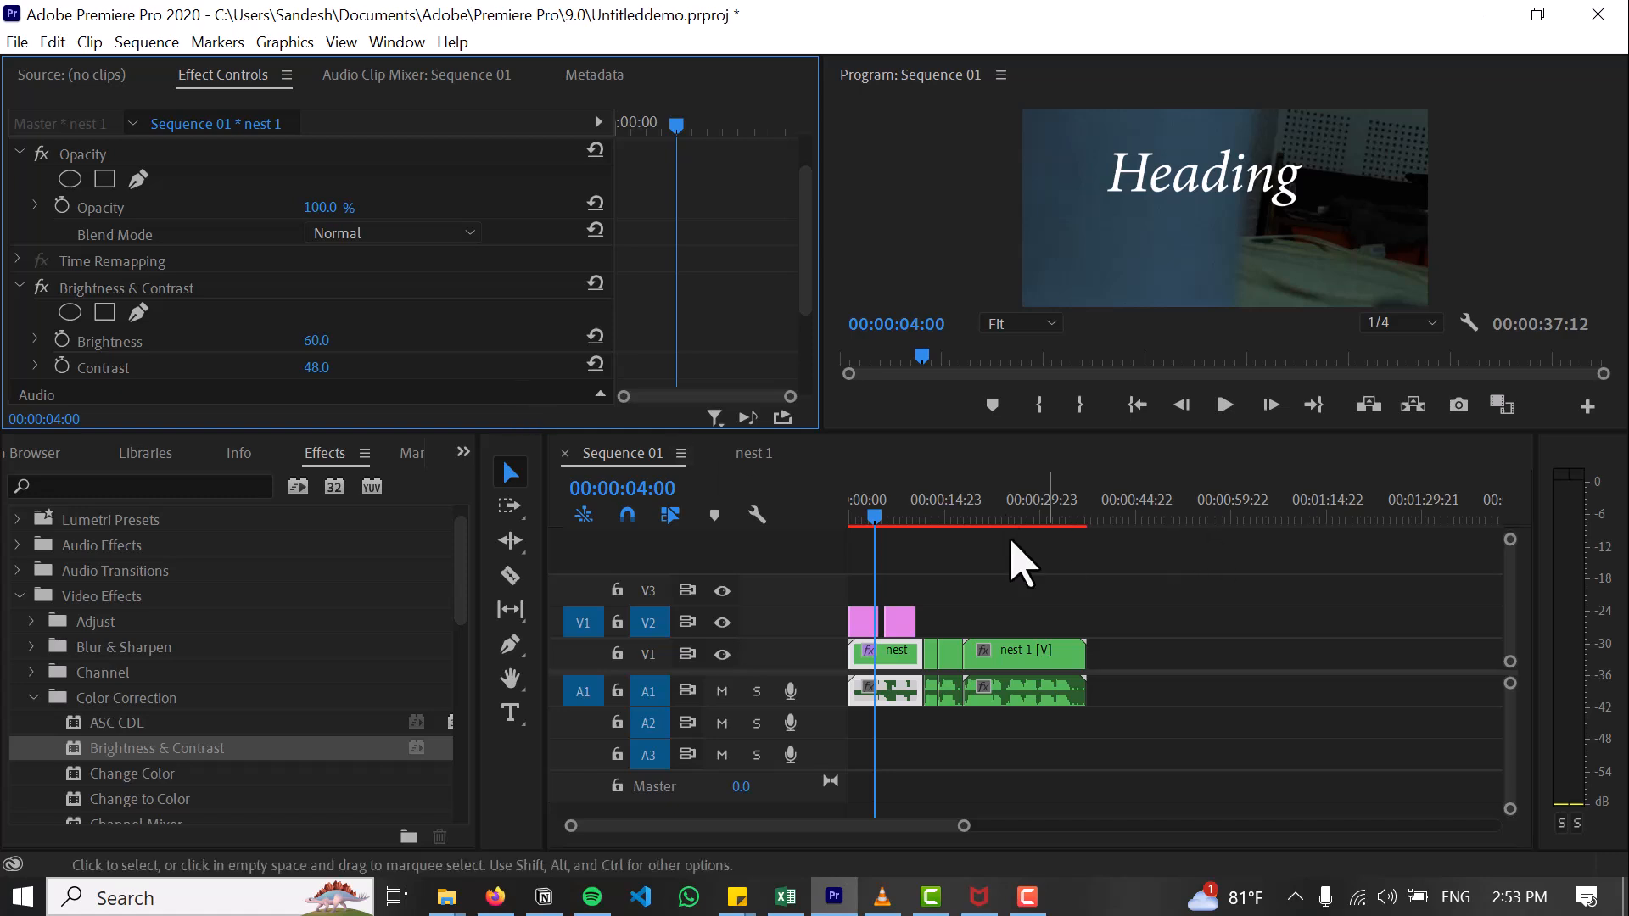
Step: Move the playhead back to 00:00:02:14 to compare the effect
left_click(883, 519)
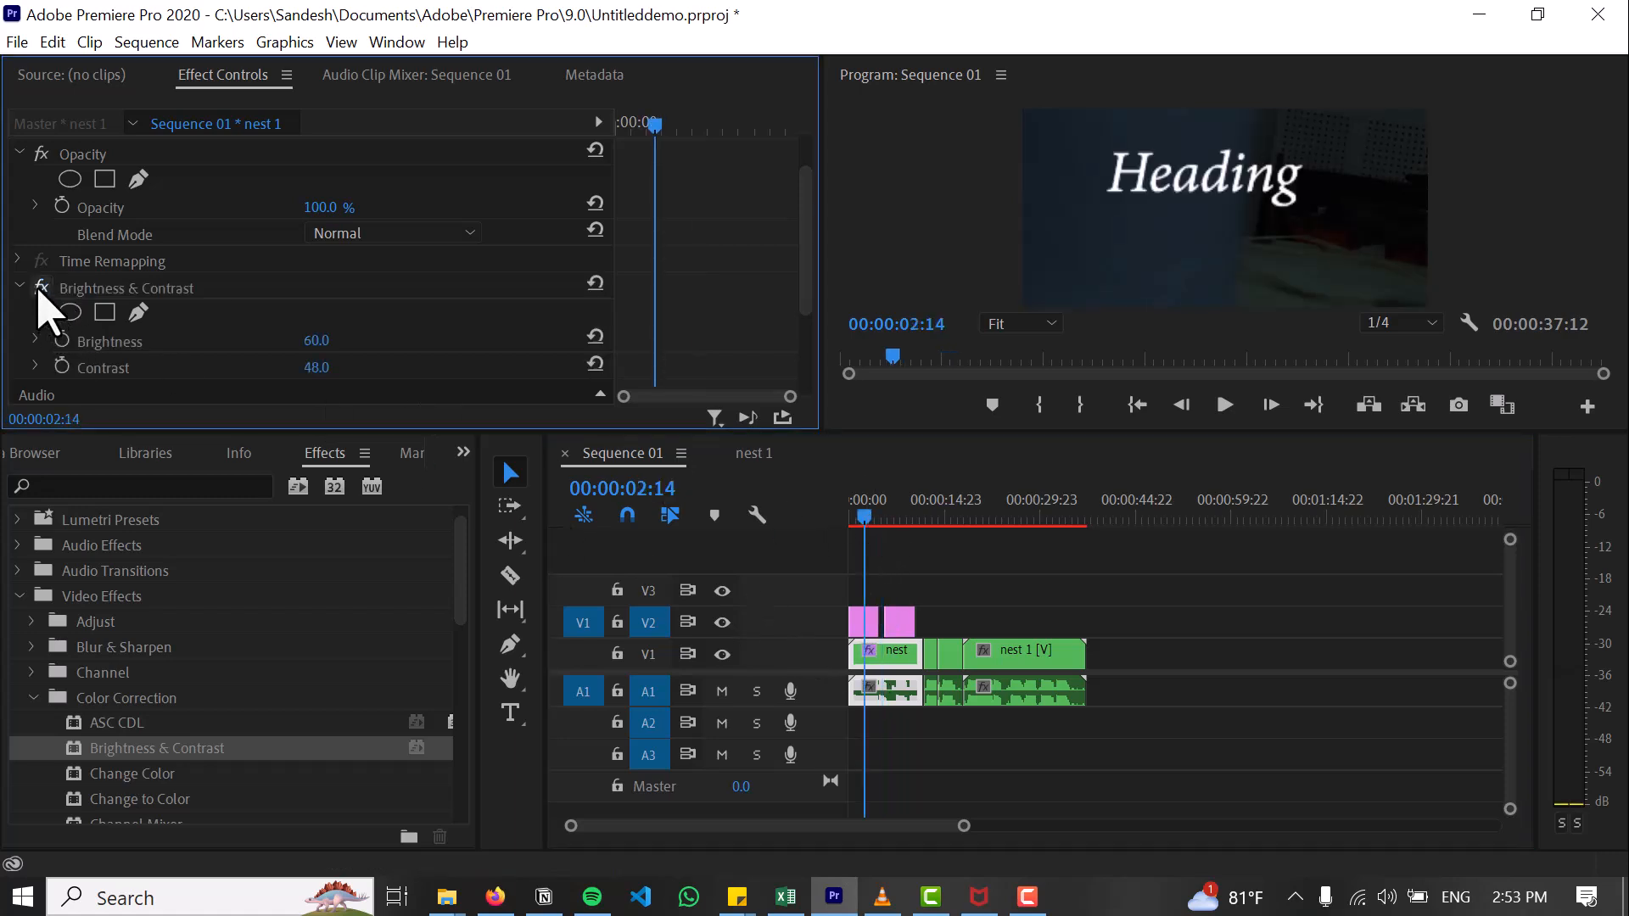
mouse_move(38, 289)
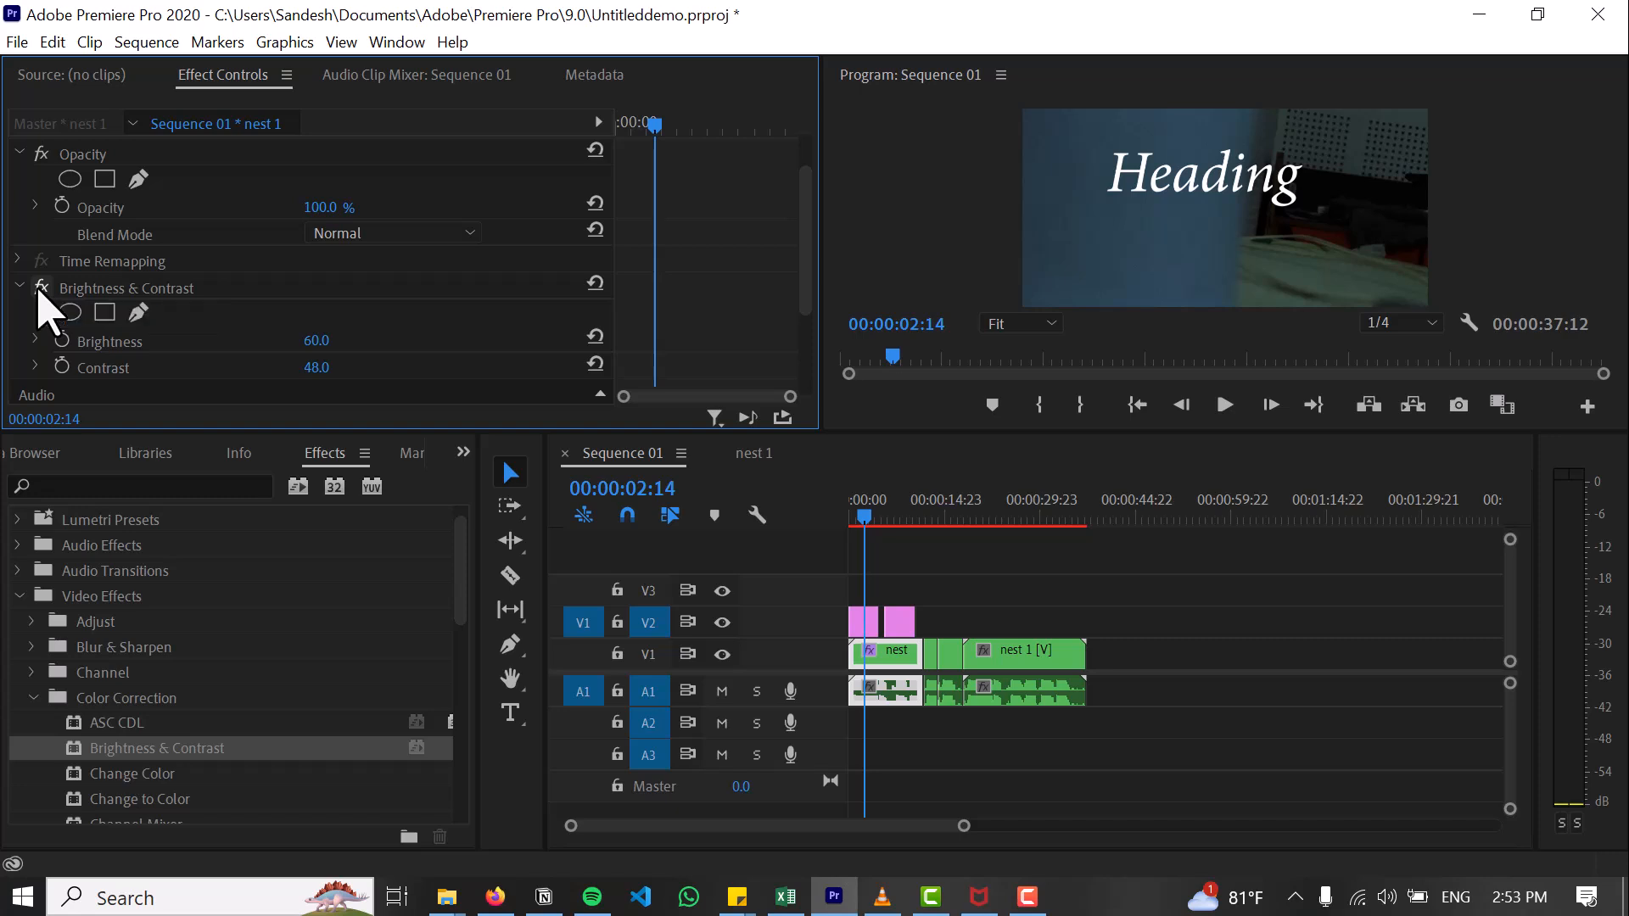
mouse_move(838, 136)
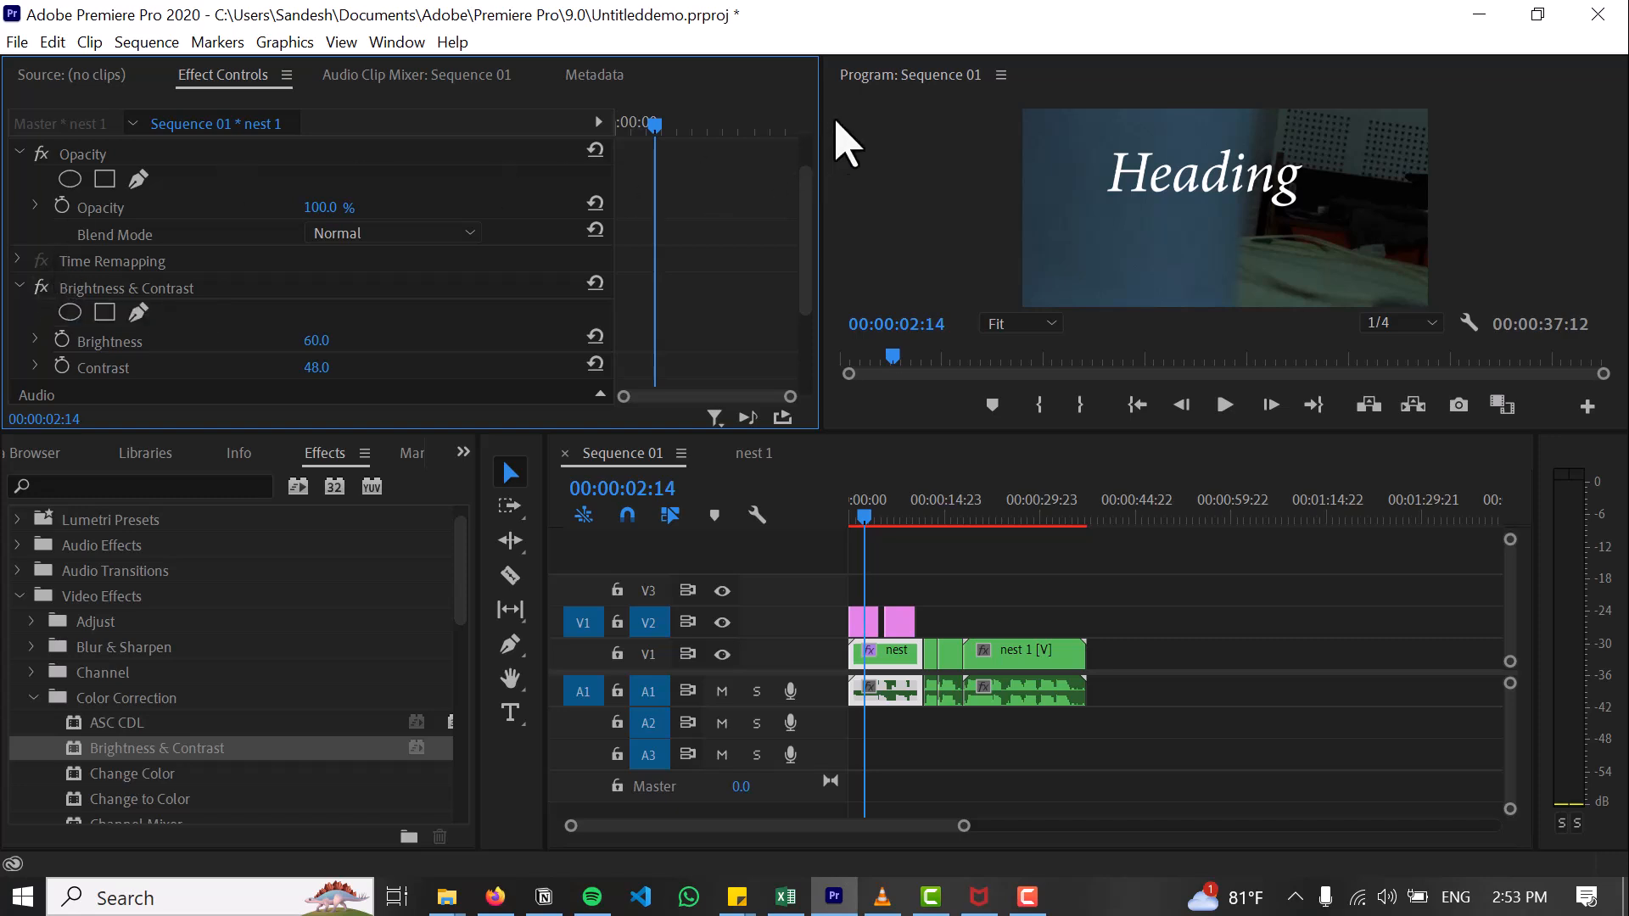